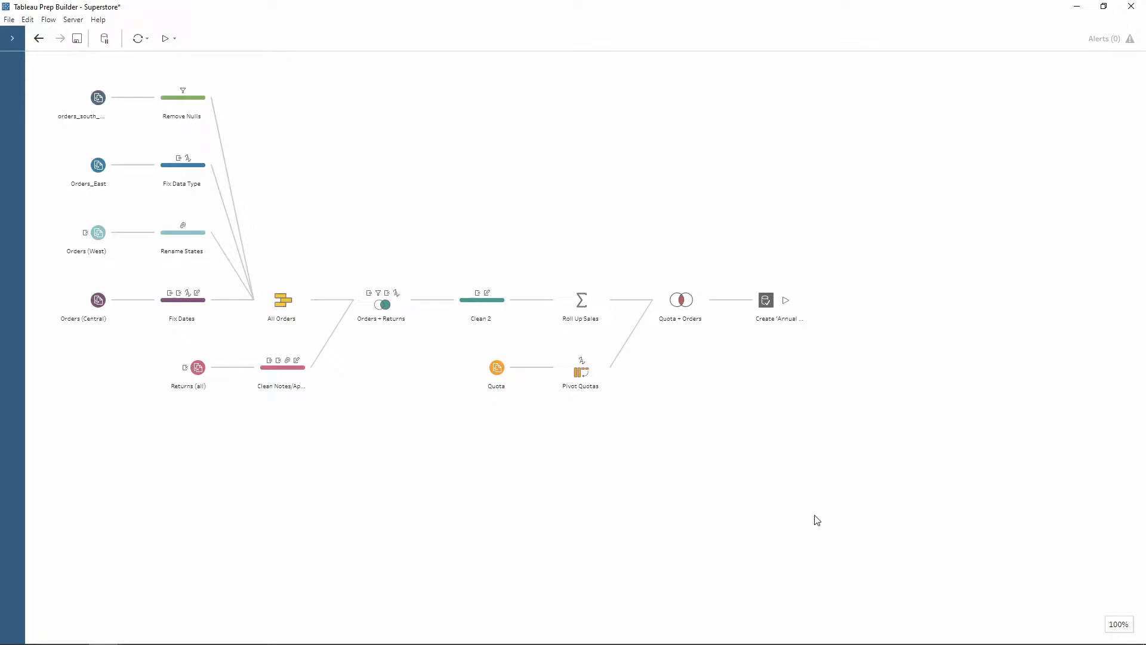
mouse_move(932, 252)
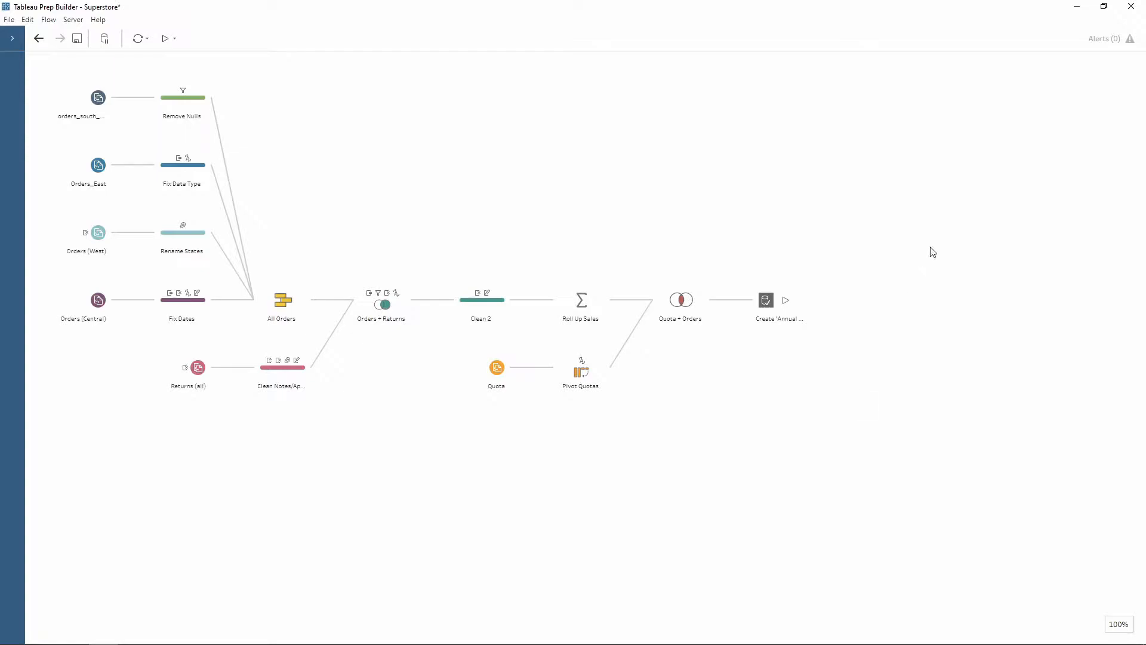
mouse_move(372, 86)
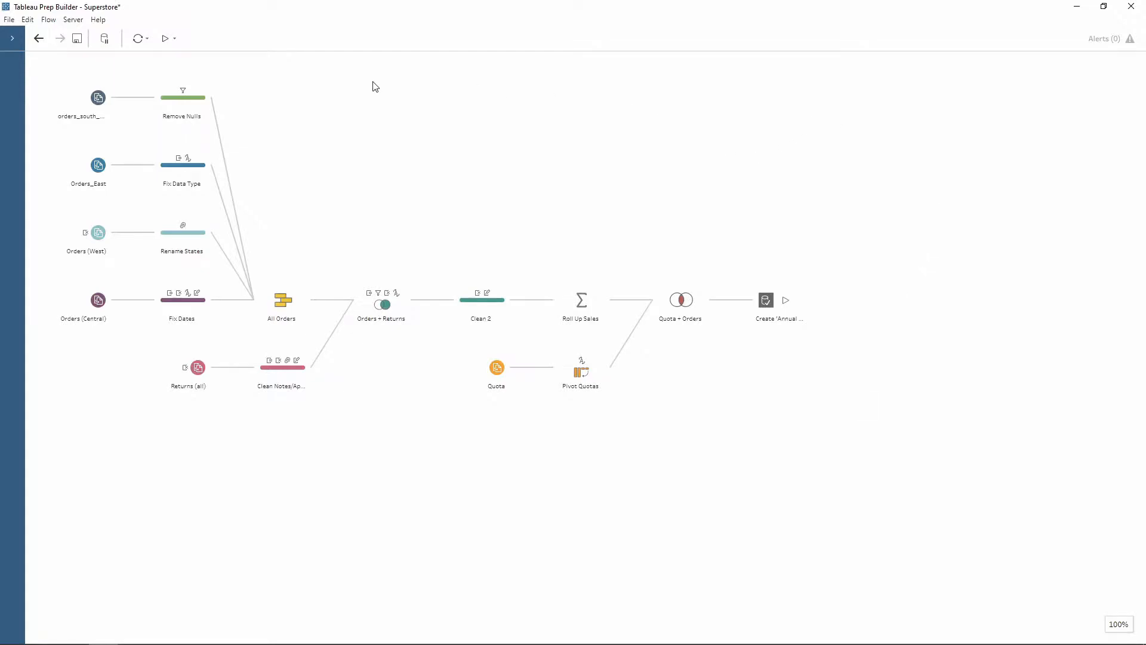
mouse_move(333, 73)
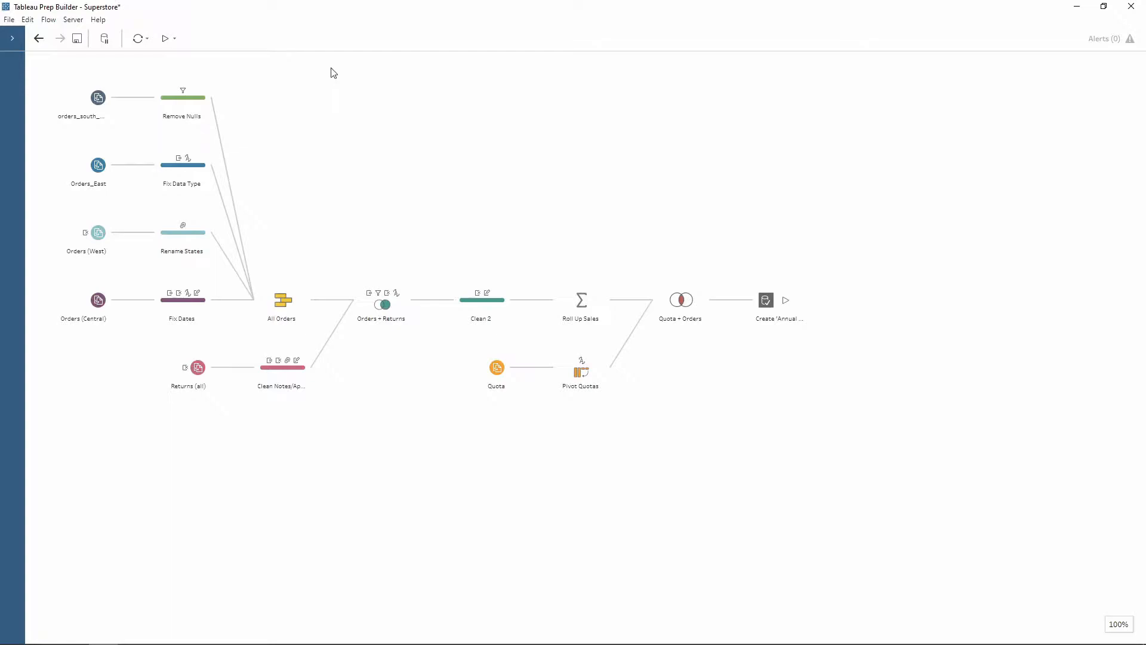
mouse_move(72, 20)
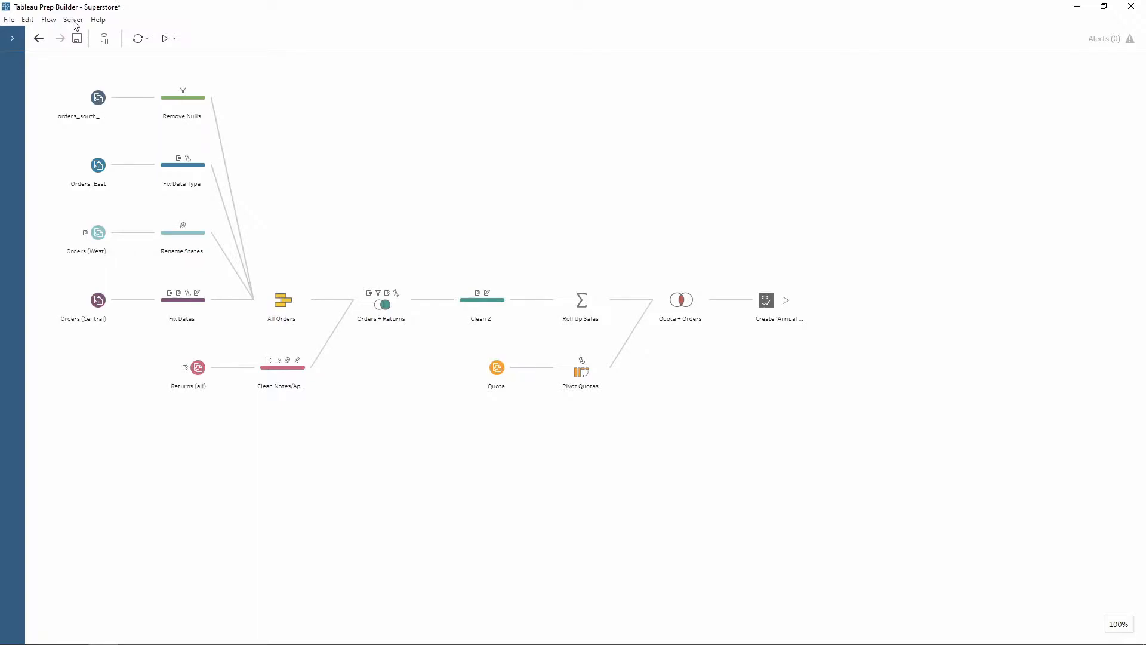
Step: Choose Publish Flow from the Server menu for the Superstore flow
left_click(73, 19)
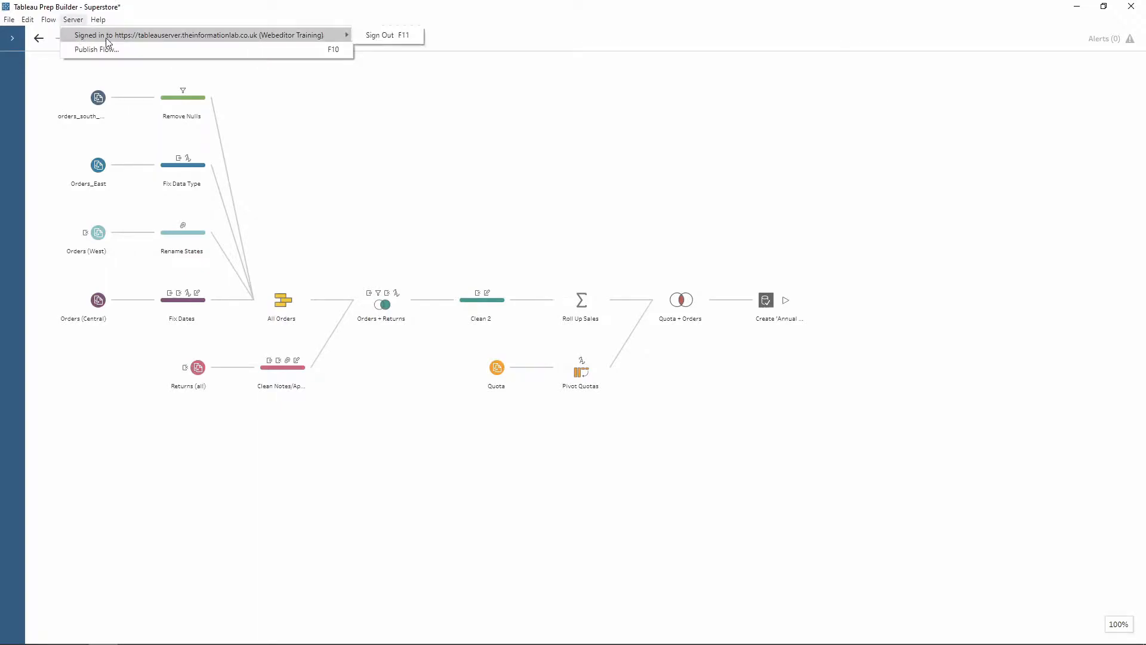
mouse_move(186, 43)
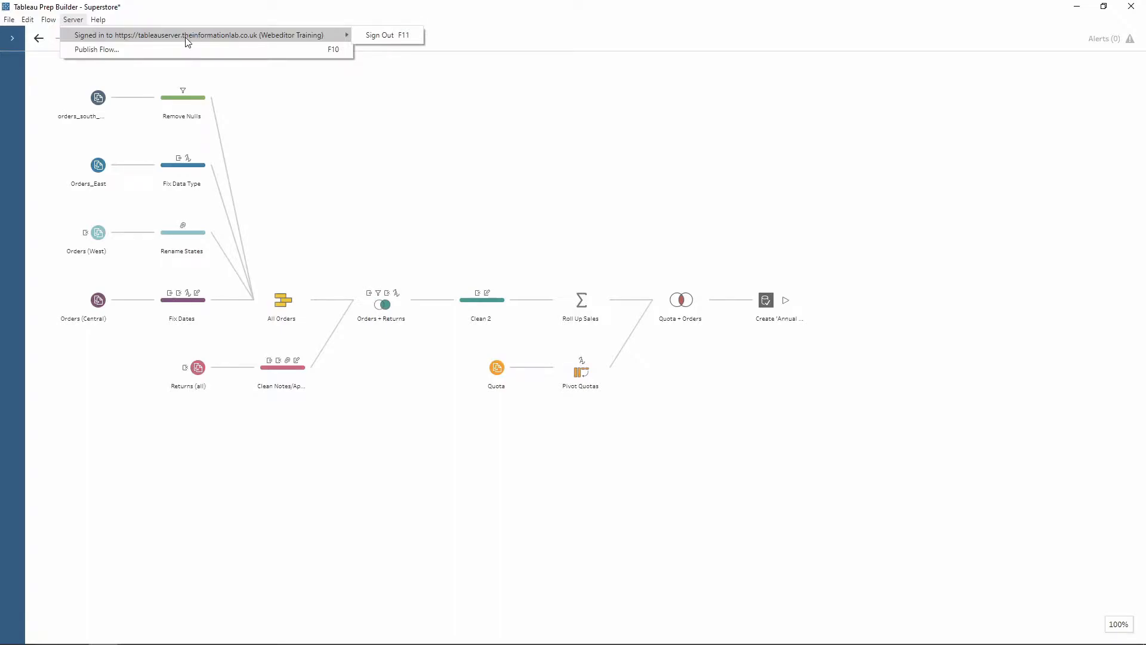
mouse_move(96, 49)
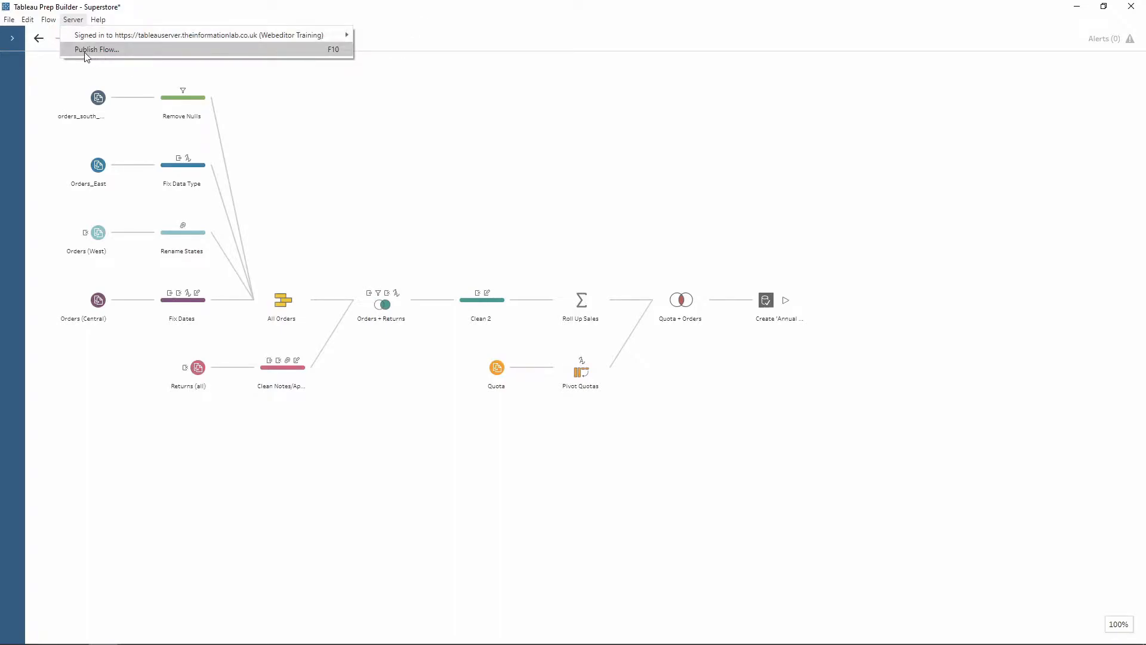
mouse_move(106, 48)
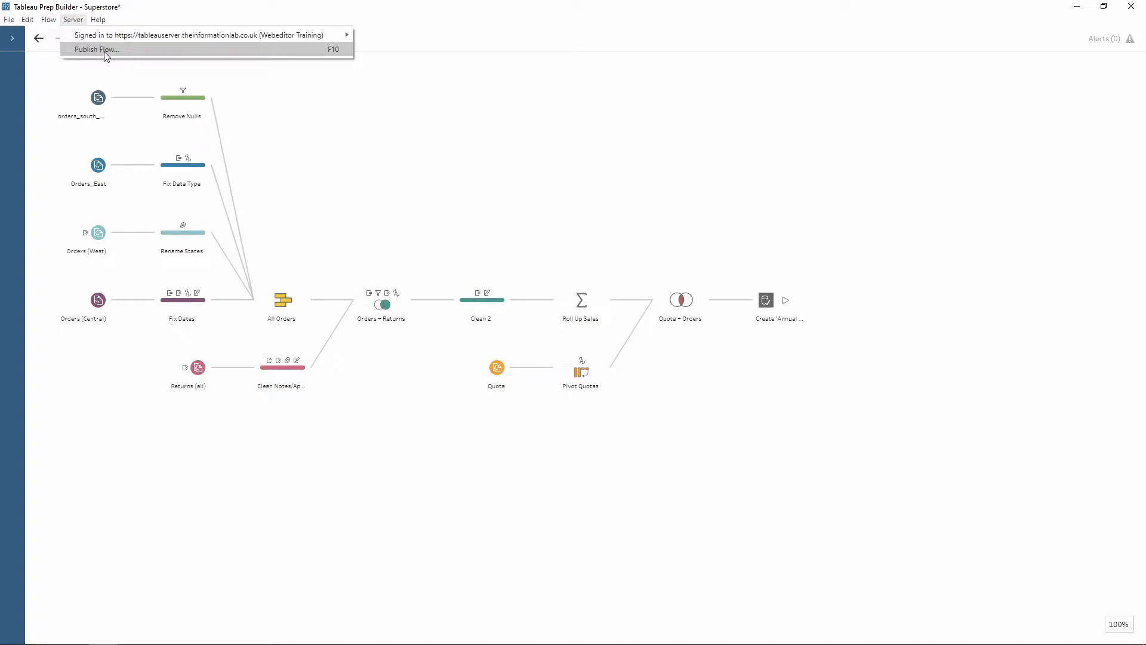
left_click(391, 172)
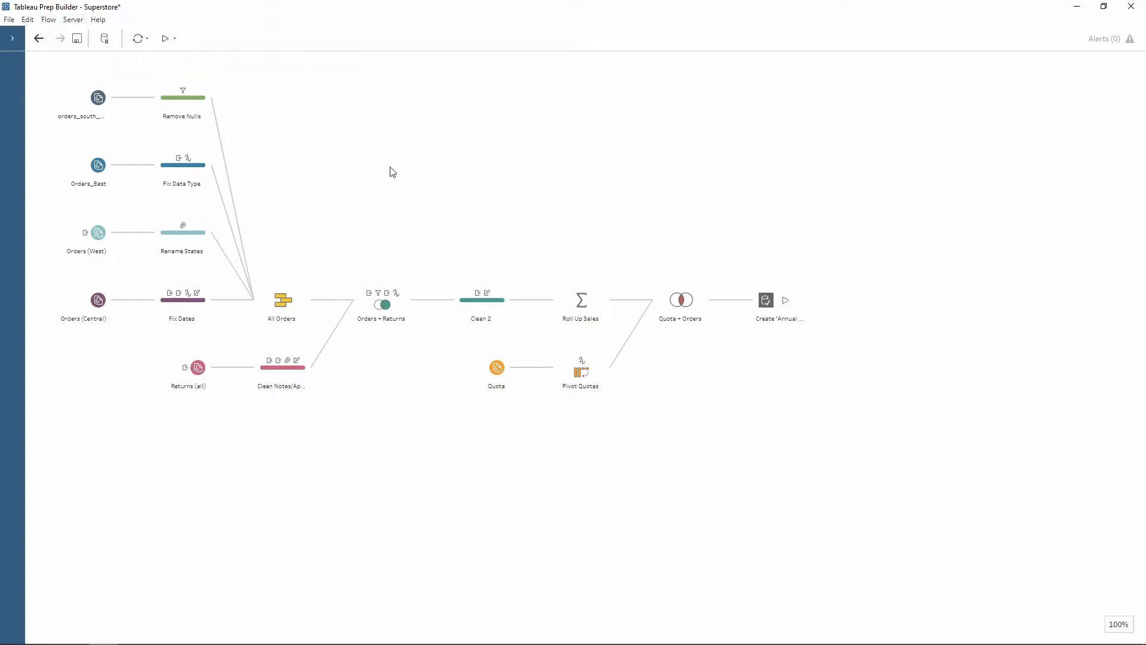
Step: Target the Data Sources project and name the flow 'Superstore Workflow'
left_click(71, 21)
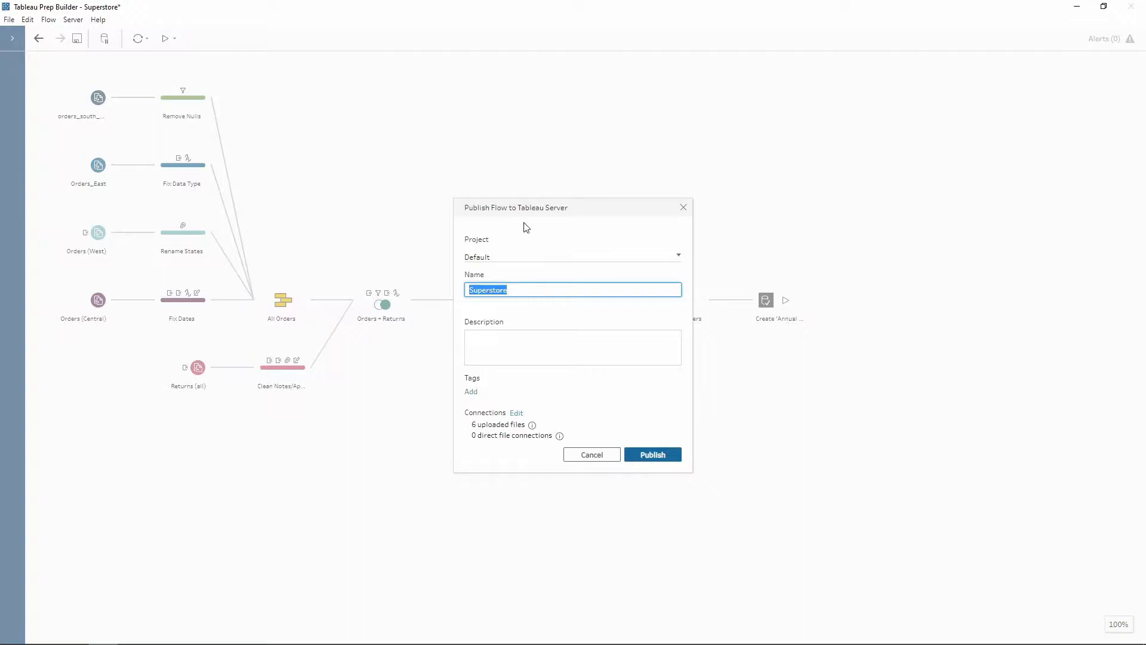
mouse_move(504, 259)
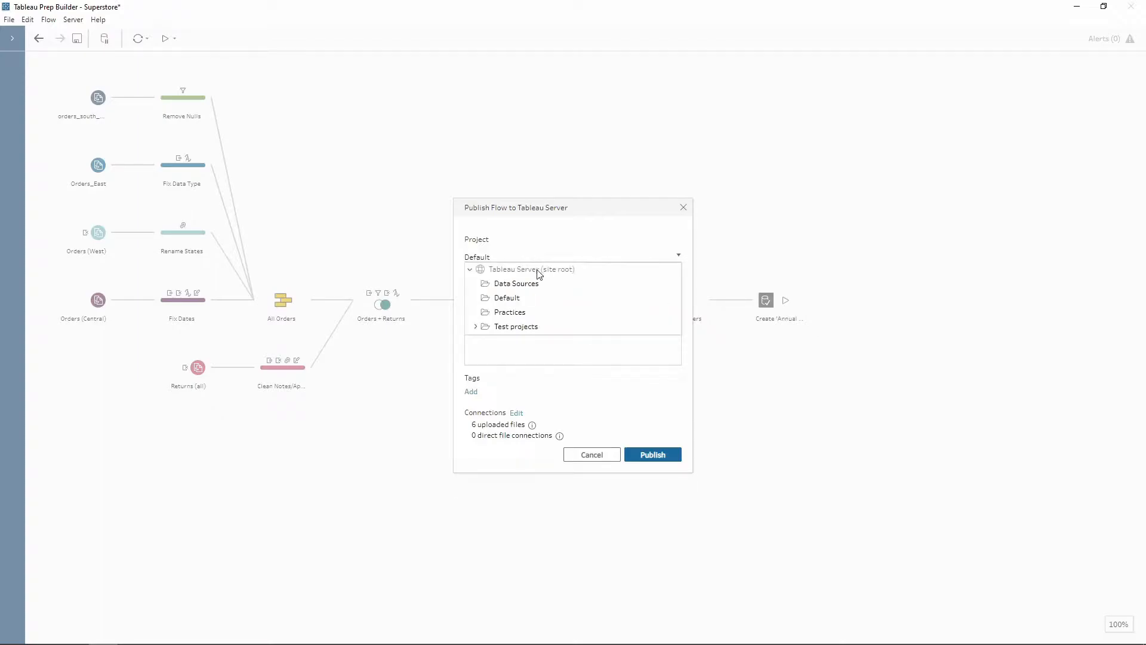
mouse_move(517, 284)
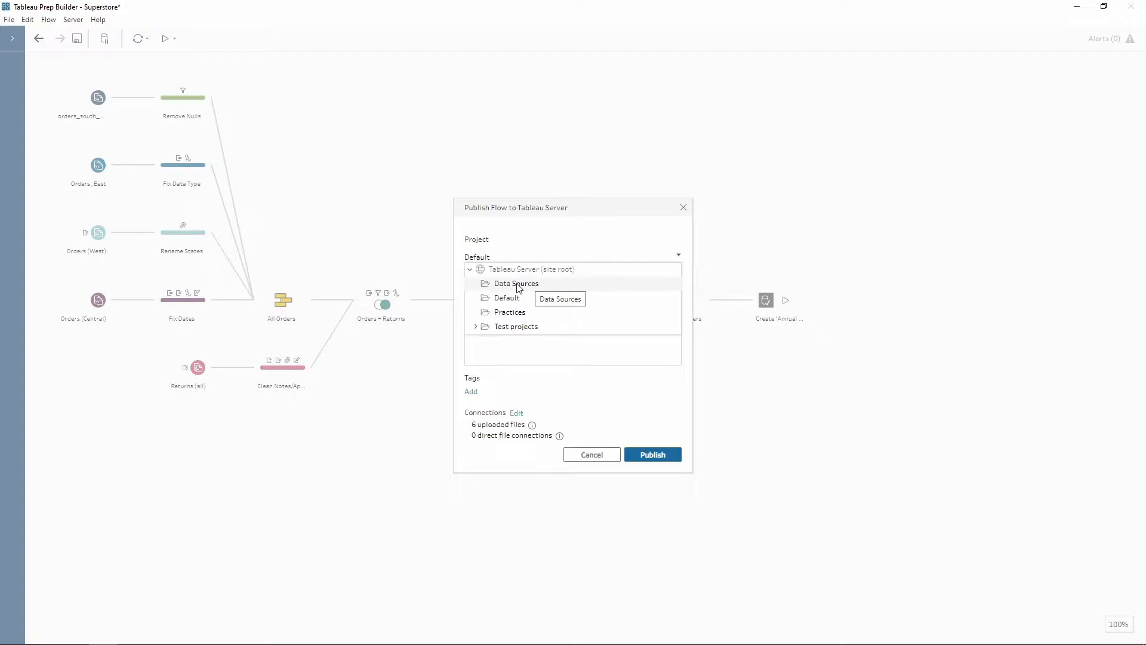
left_click(516, 284)
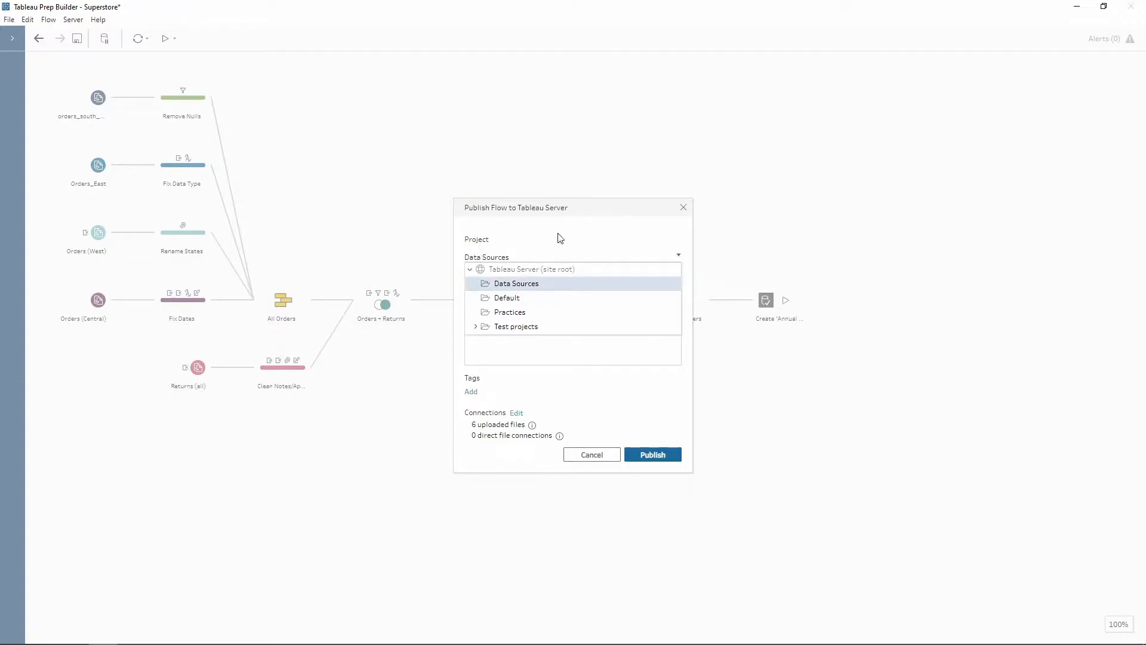
left_click(515, 283)
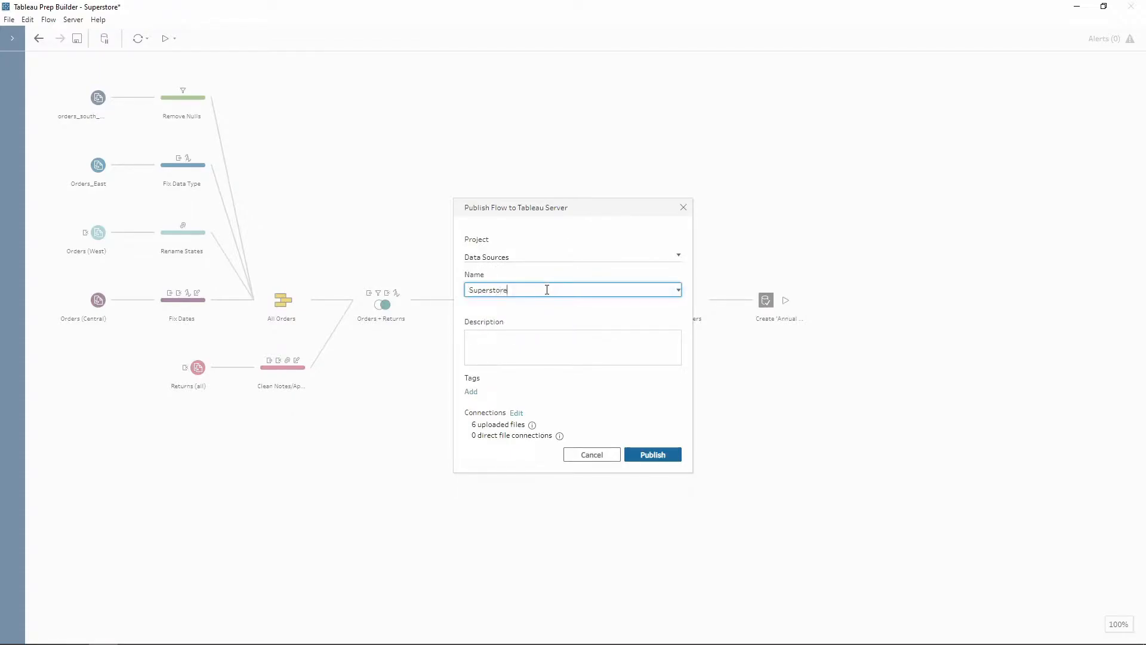
type("Wor")
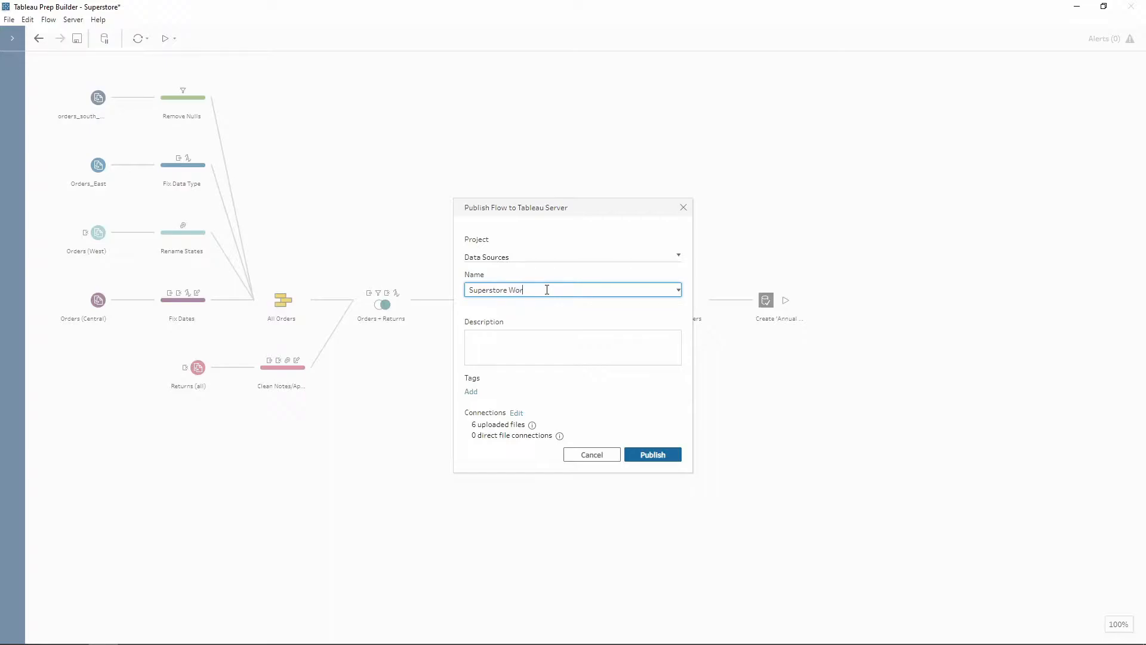
type("kflow")
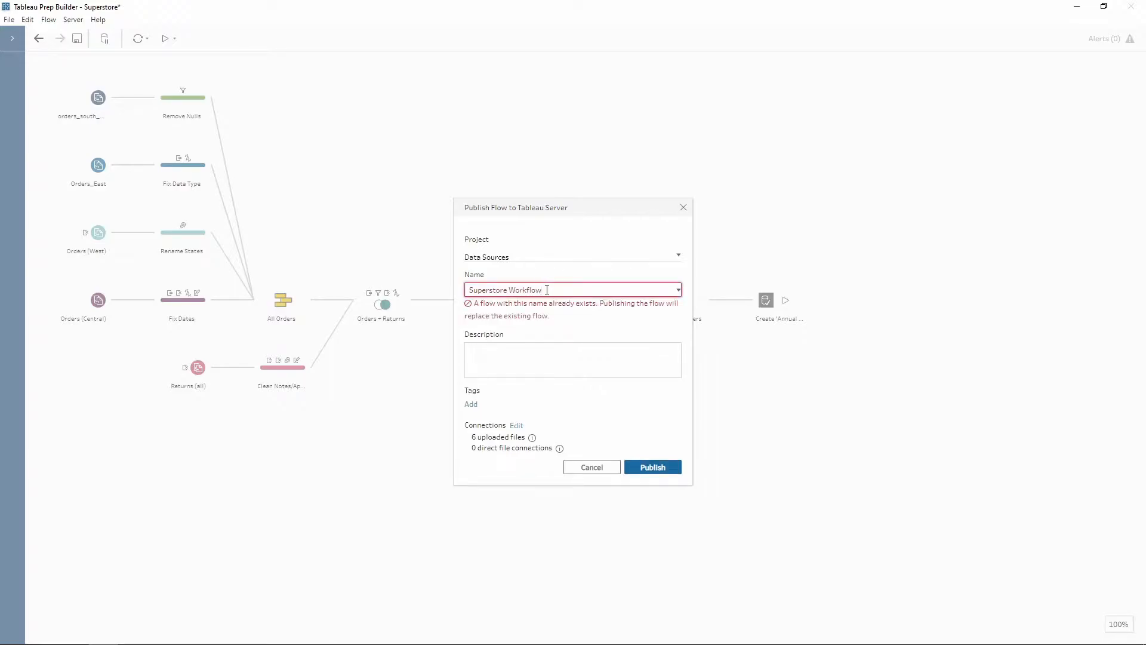
mouse_move(555, 323)
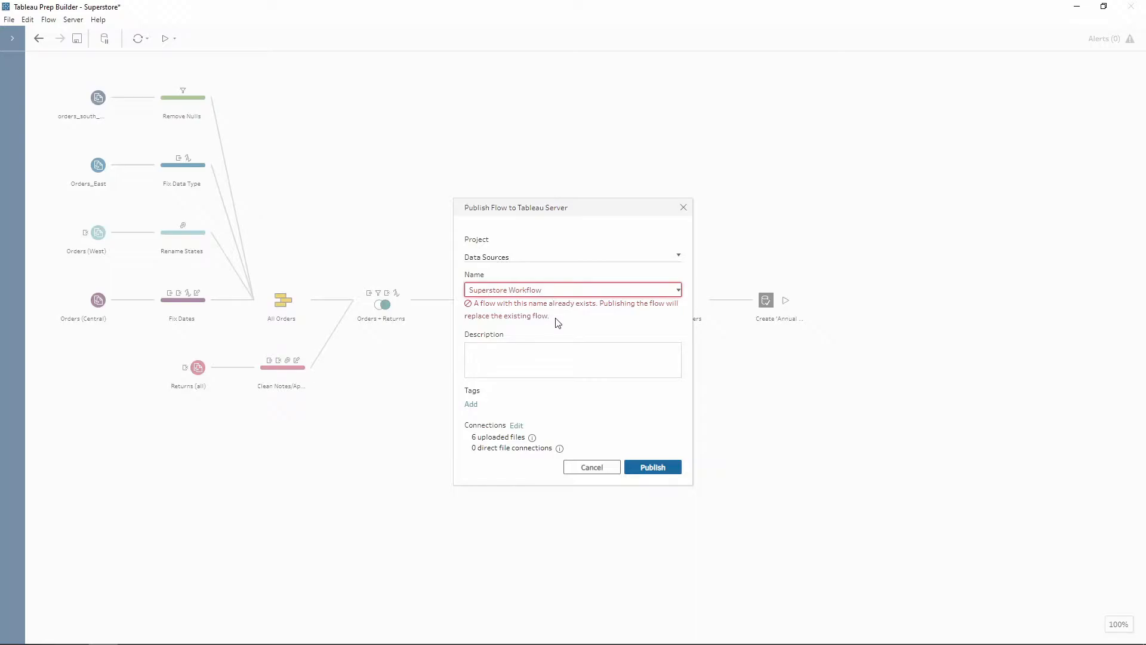
left_click(571, 289)
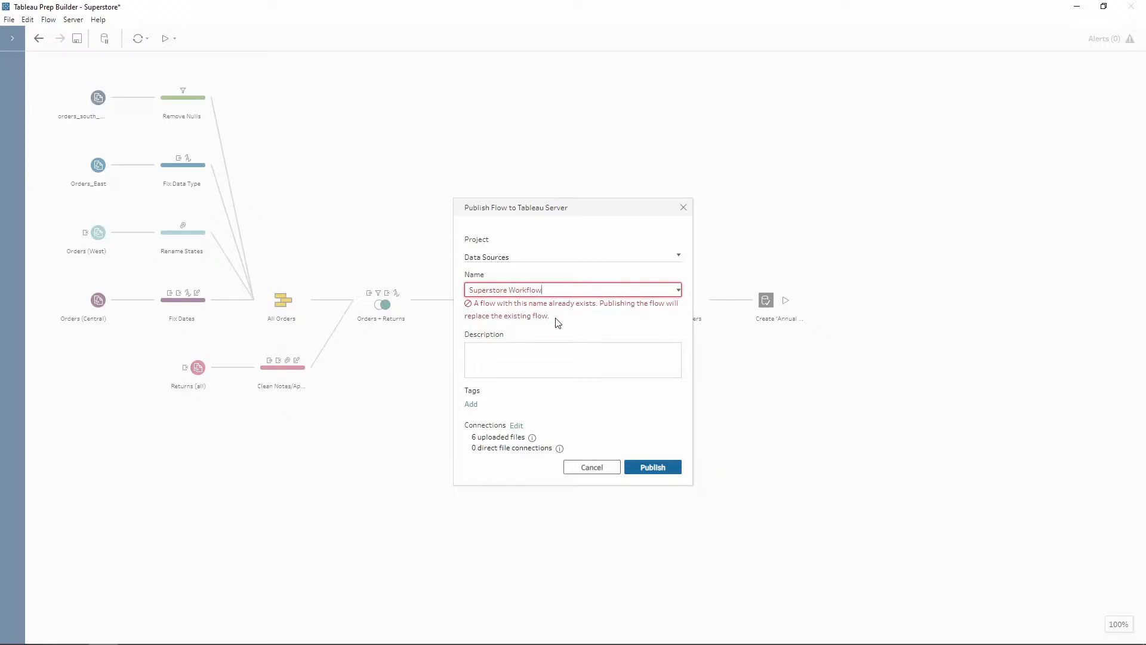
Step: Add the description 'superstore' and review the connection file list via Edit
left_click(572, 359)
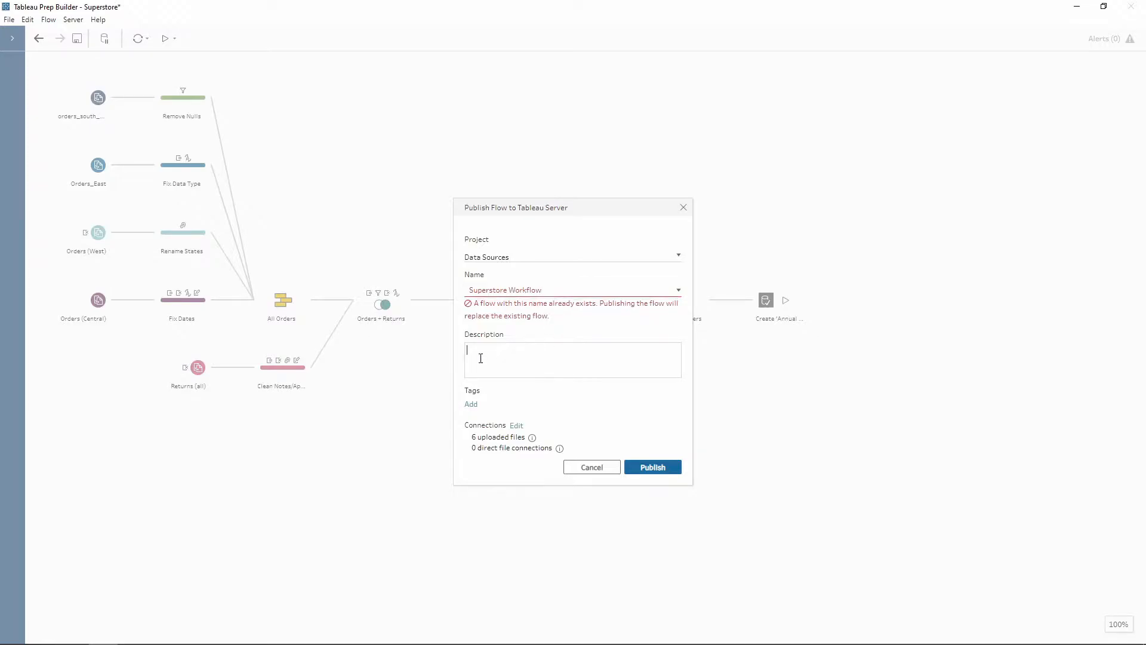
type("su")
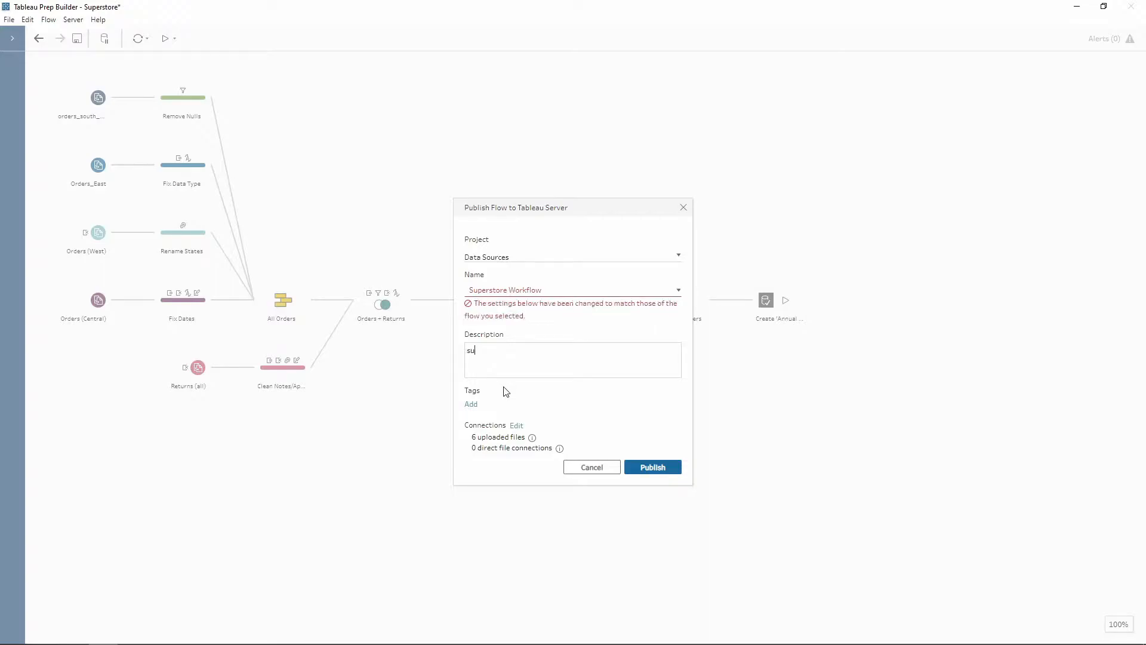
type("perstore")
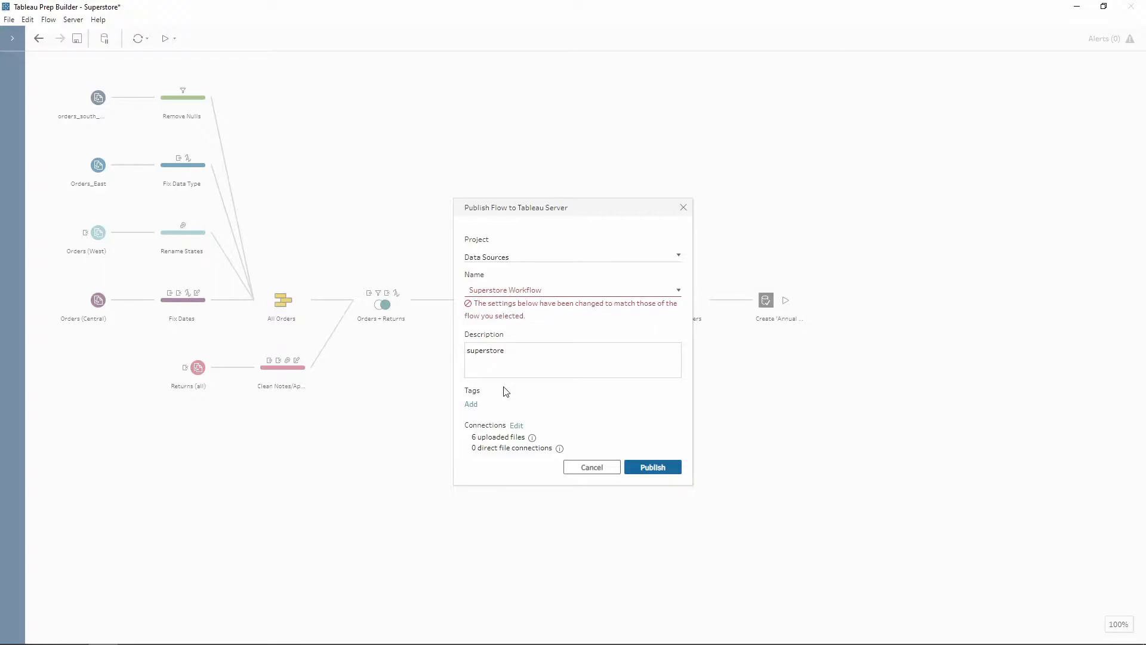
mouse_move(517, 430)
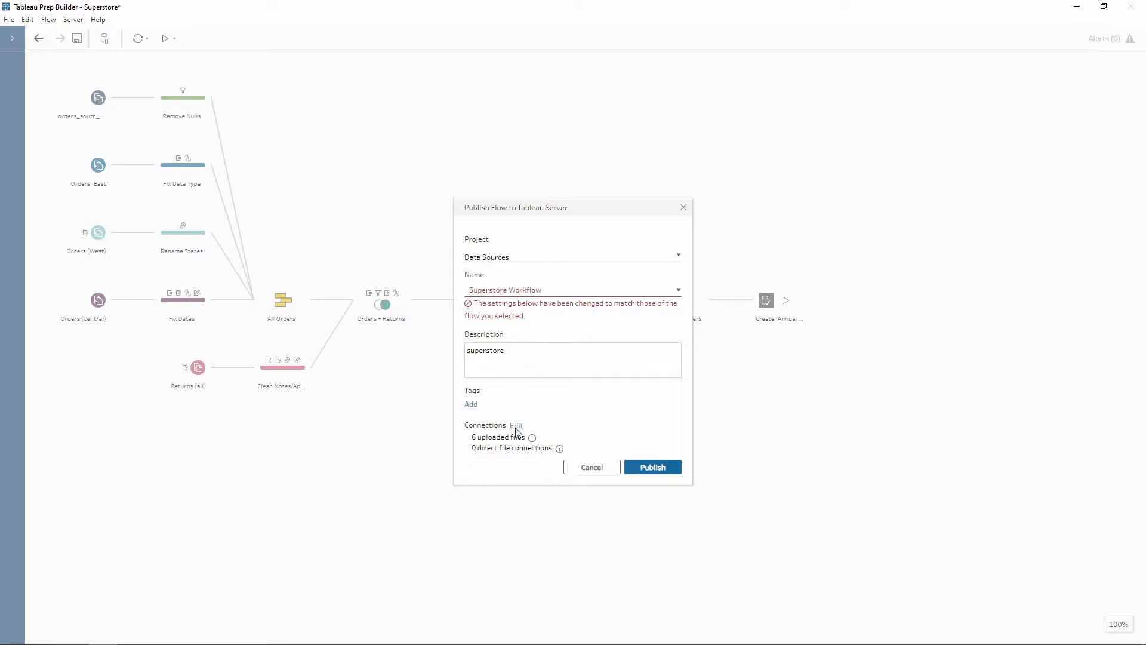
left_click(516, 425)
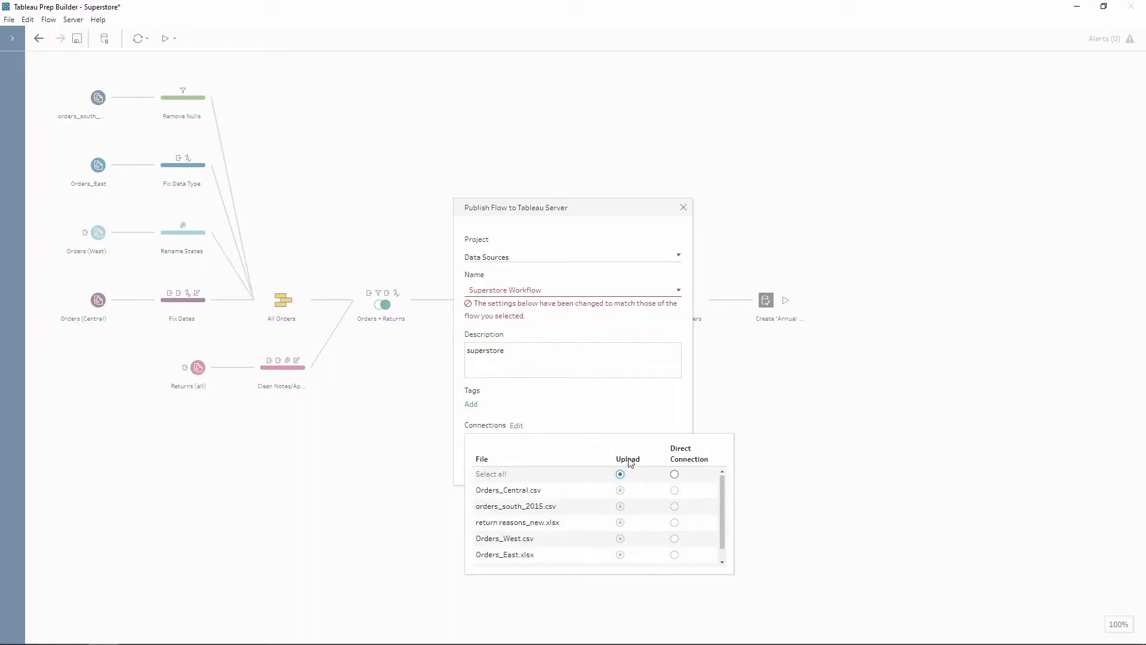
mouse_move(634, 474)
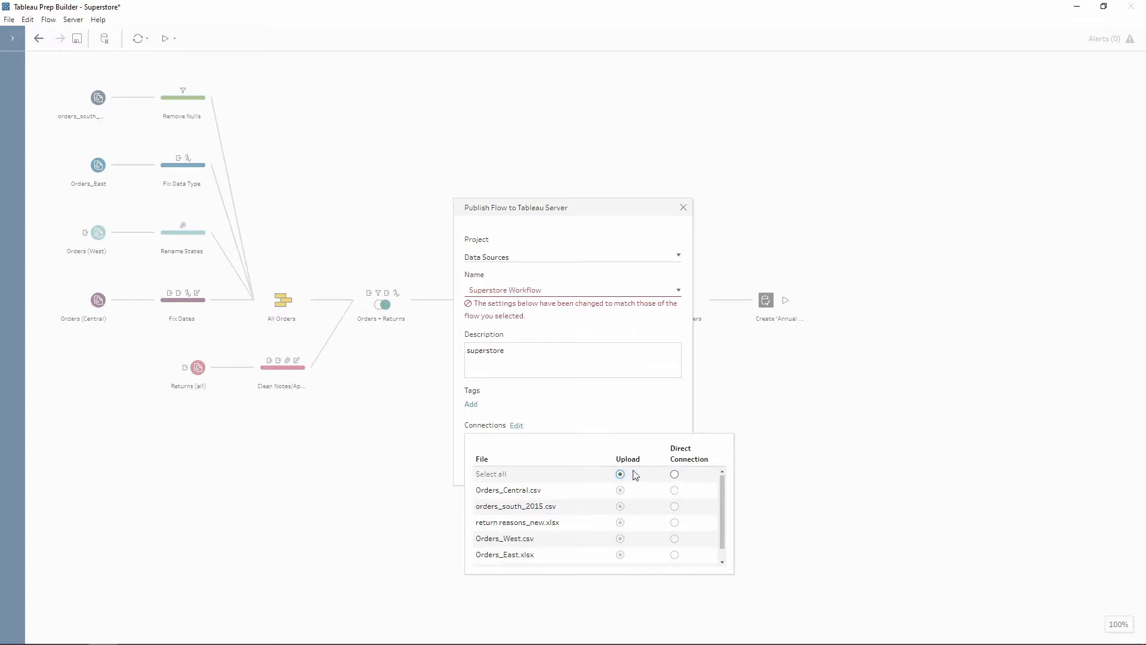
mouse_move(606, 413)
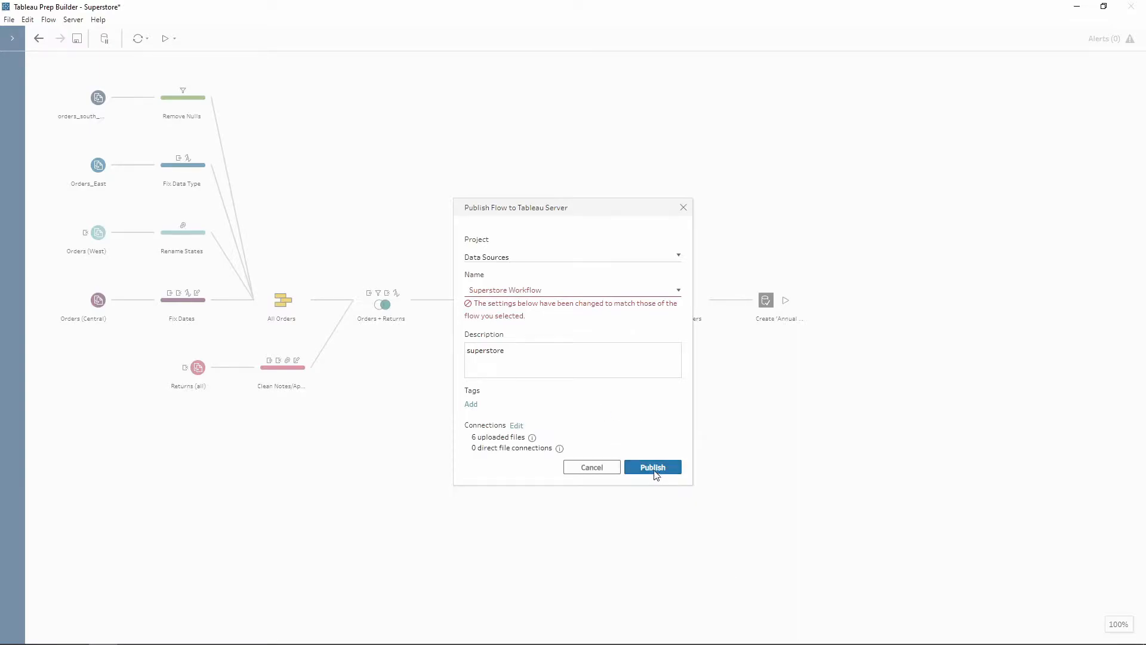
Step: Publish the flow, overwriting the existing Superstore Workflow on the server
left_click(652, 467)
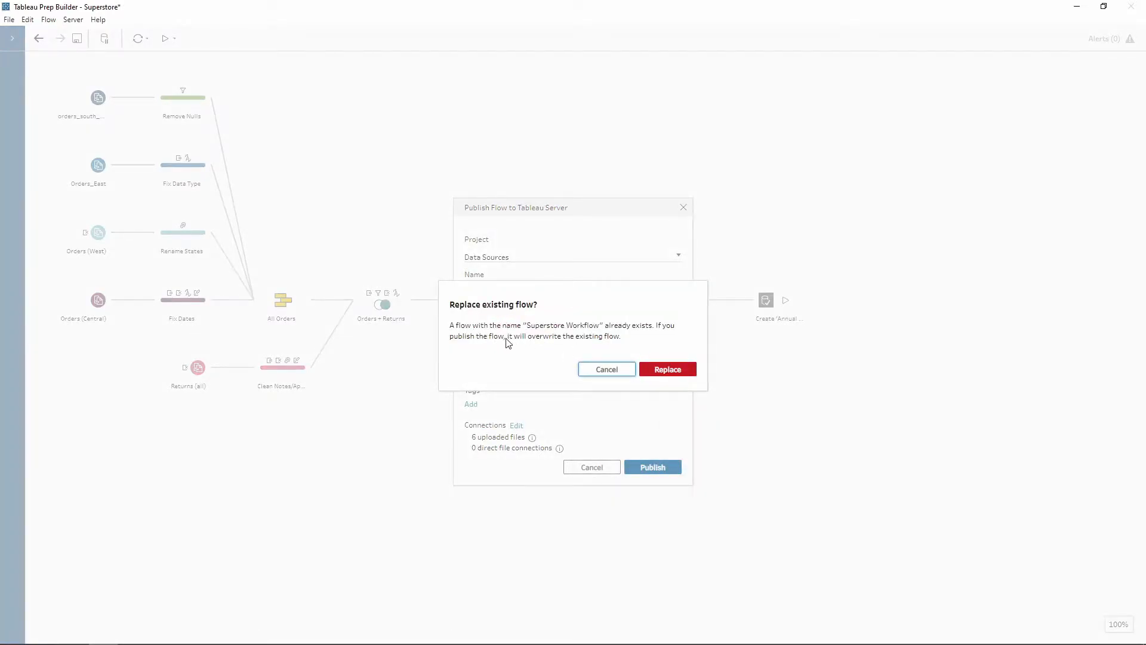
mouse_move(520, 347)
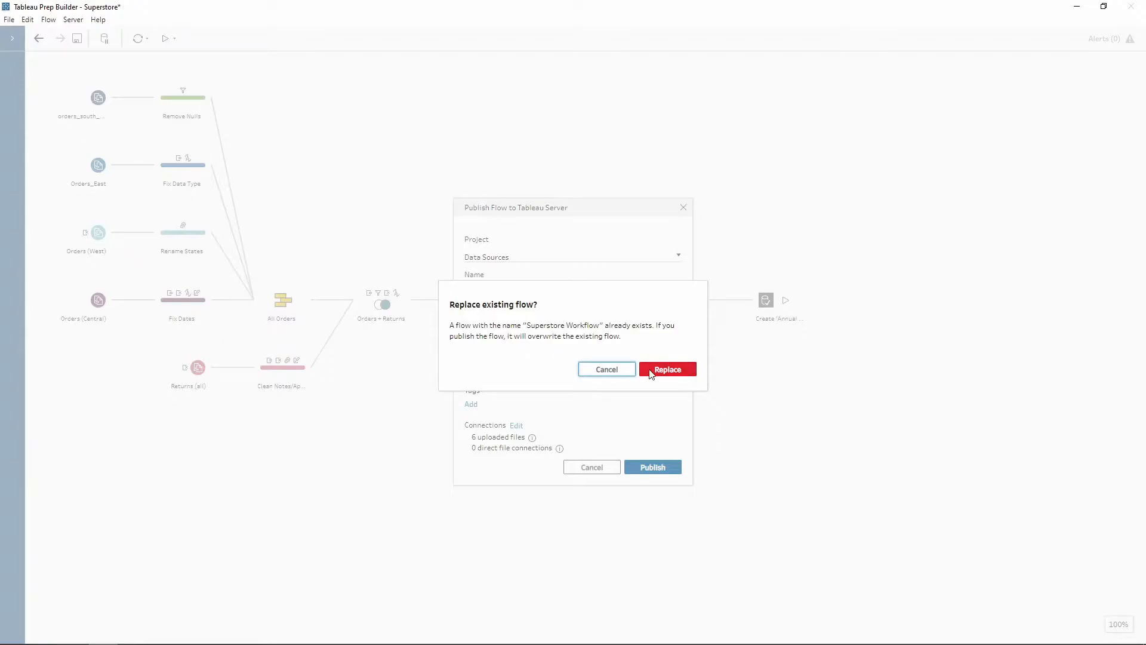
mouse_move(667, 373)
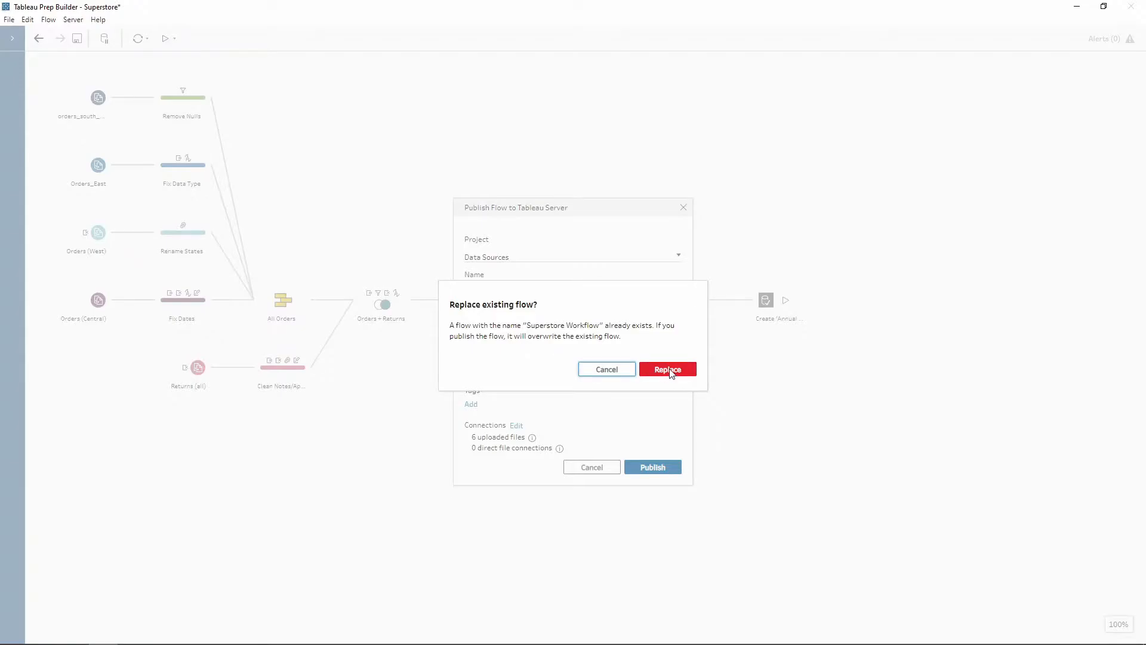
left_click(666, 369)
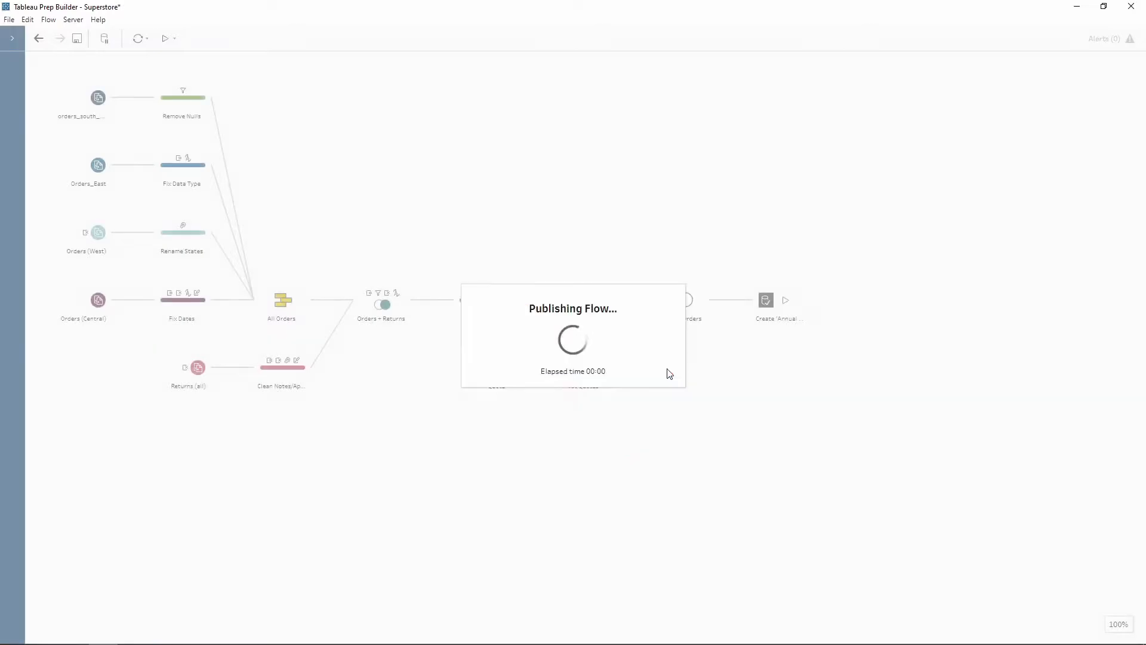
mouse_move(749, 393)
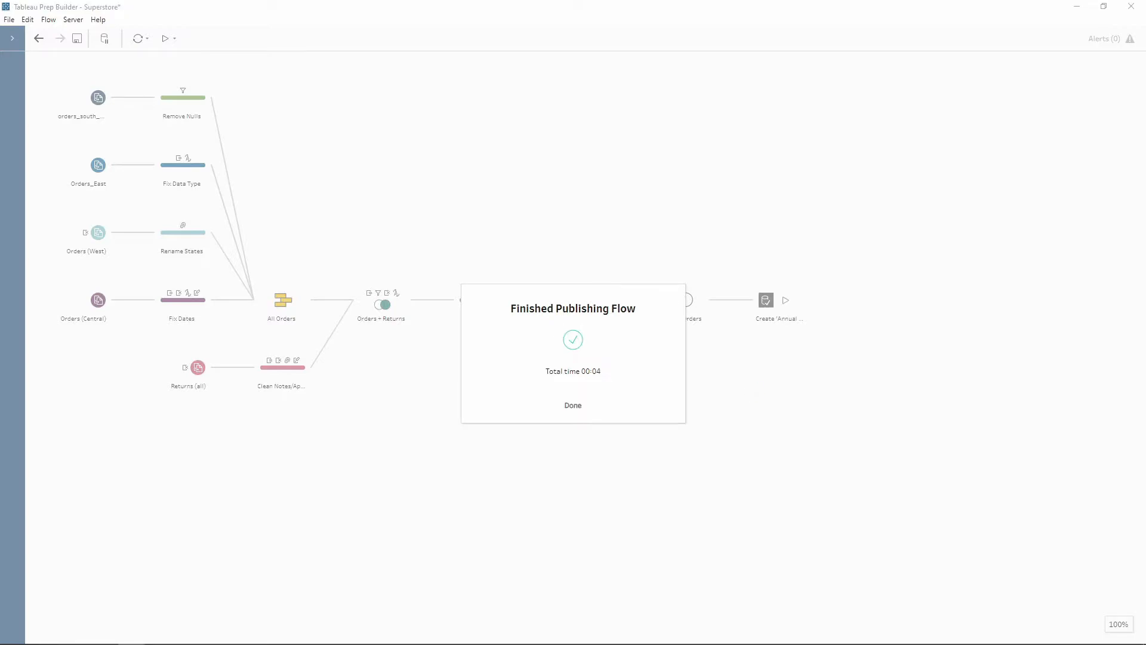
Step: Dismiss the publishing notices and collapse the server's side navigation
left_click(572, 404)
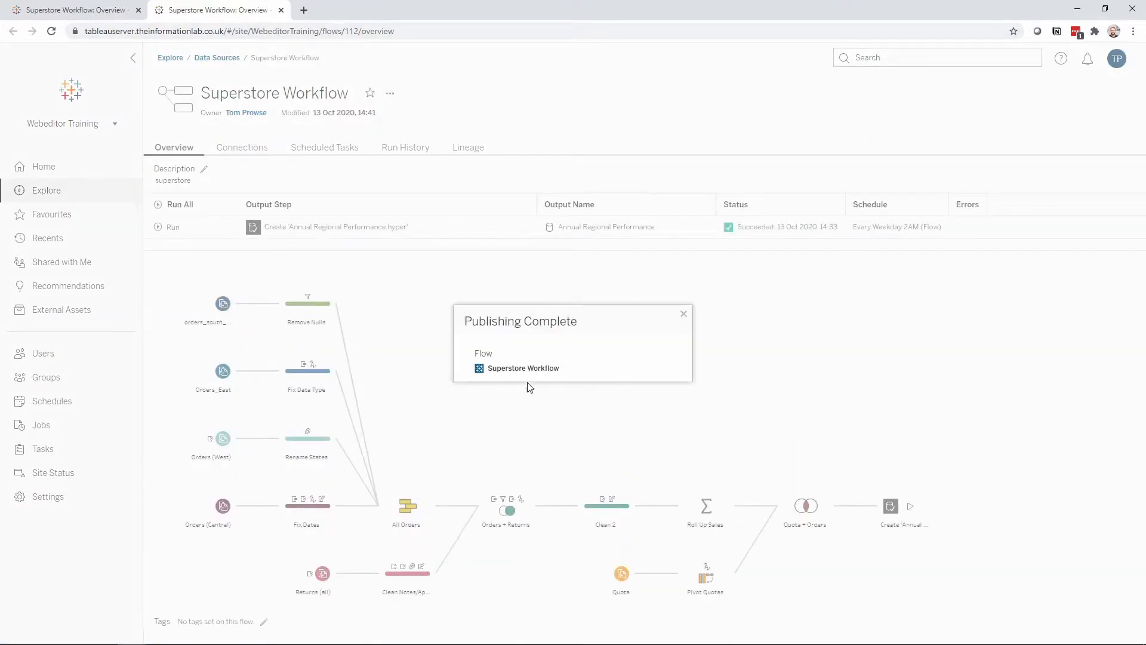
left_click(683, 314)
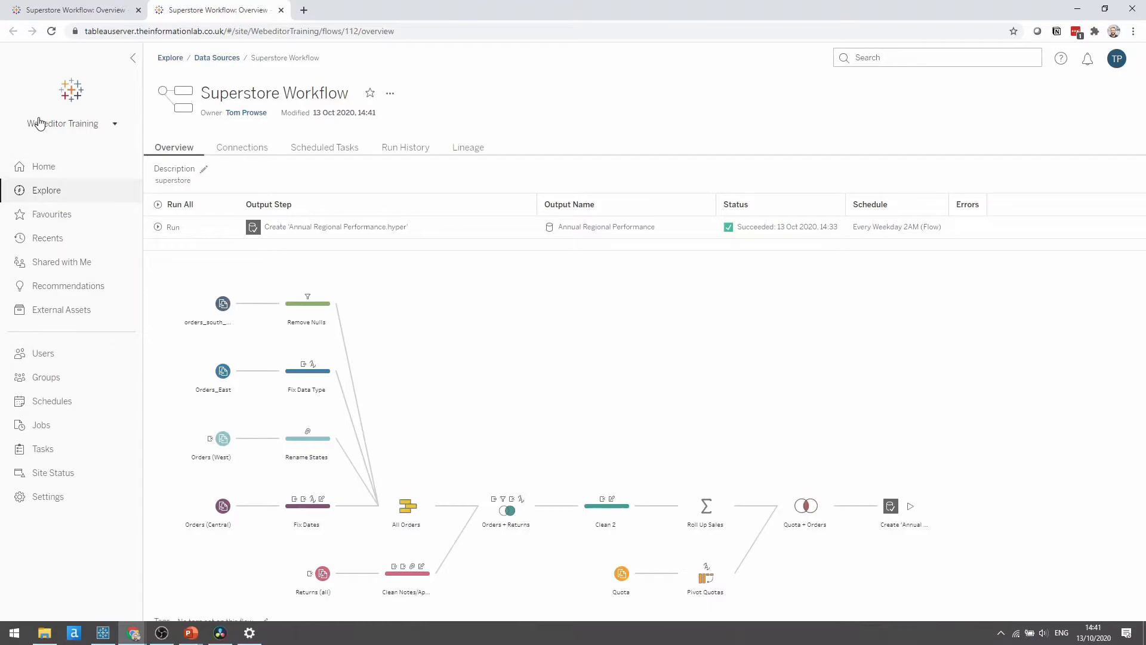
mouse_move(107, 129)
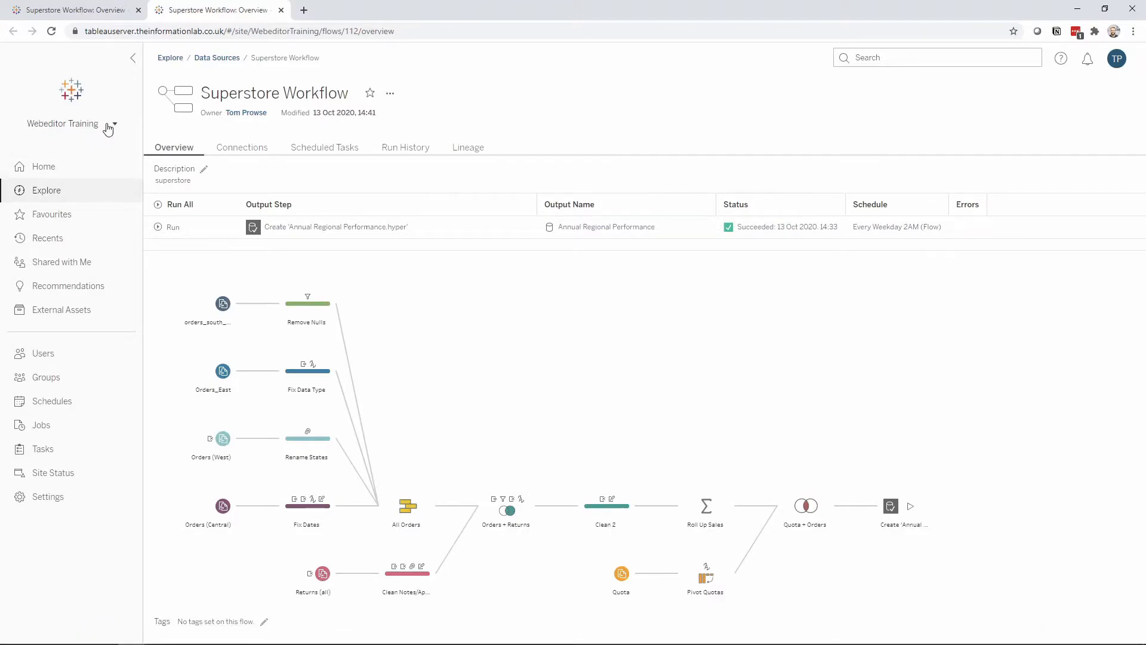
mouse_move(133, 60)
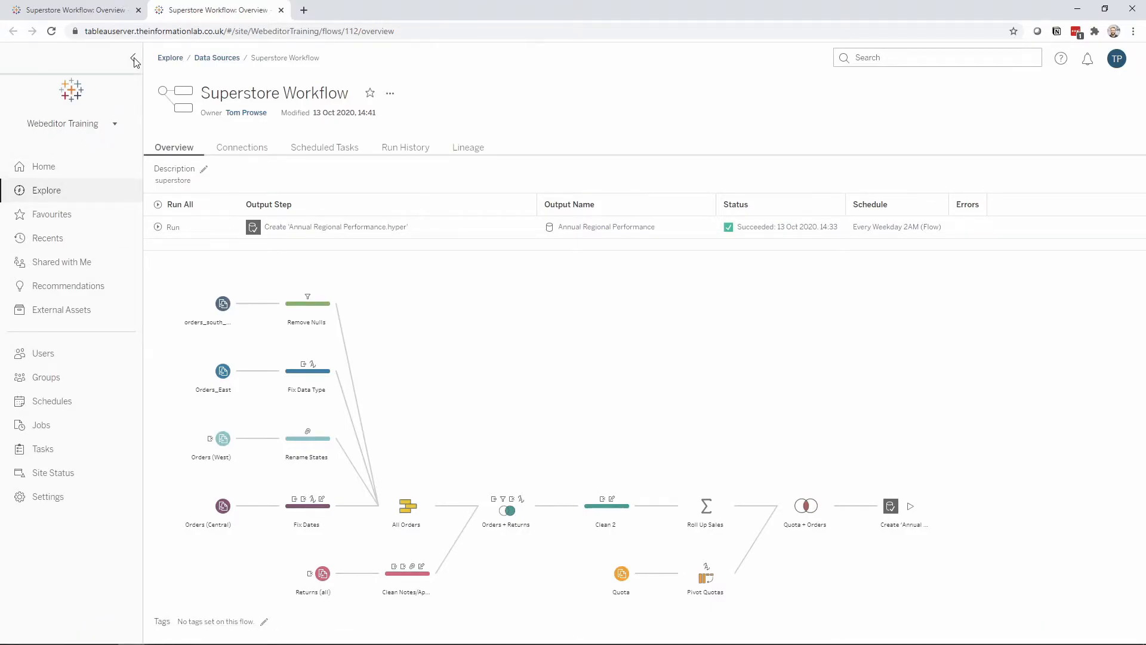
left_click(135, 61)
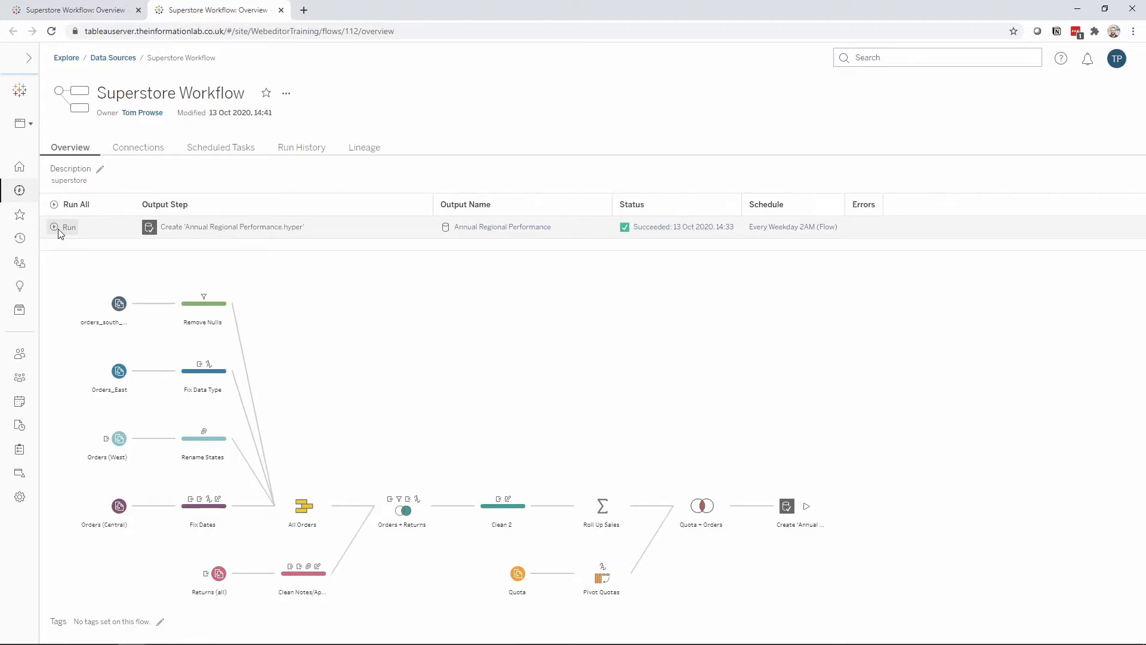
Step: Run the Annual Regional Performance output step now and dismiss the queued-run message
left_click(63, 227)
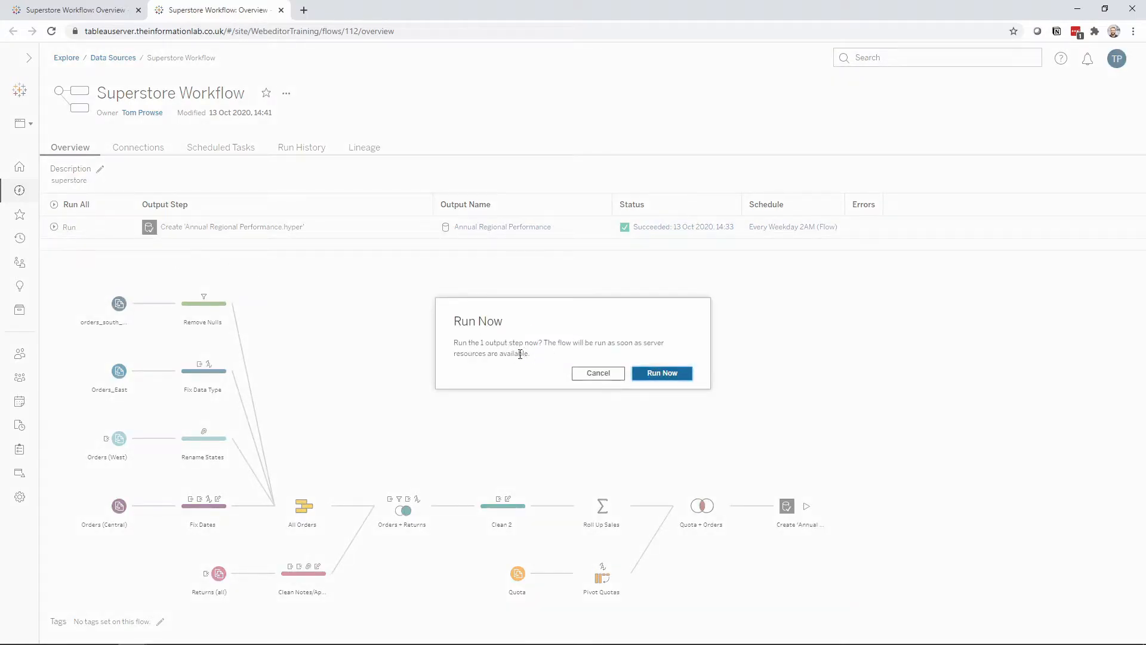
mouse_move(556, 363)
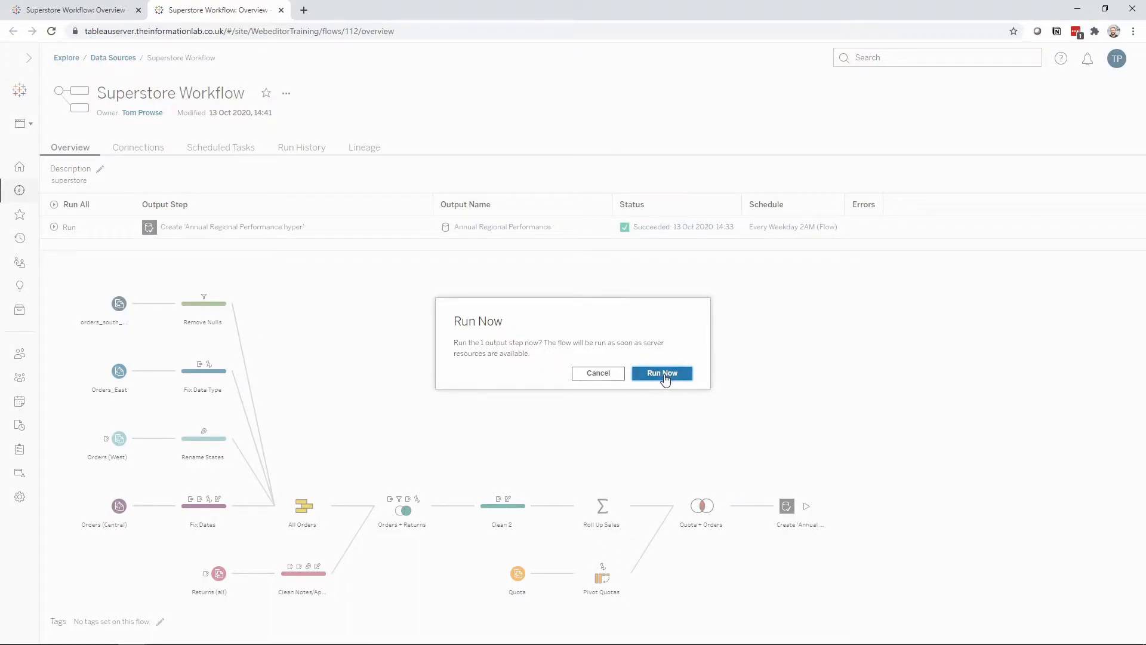
left_click(662, 373)
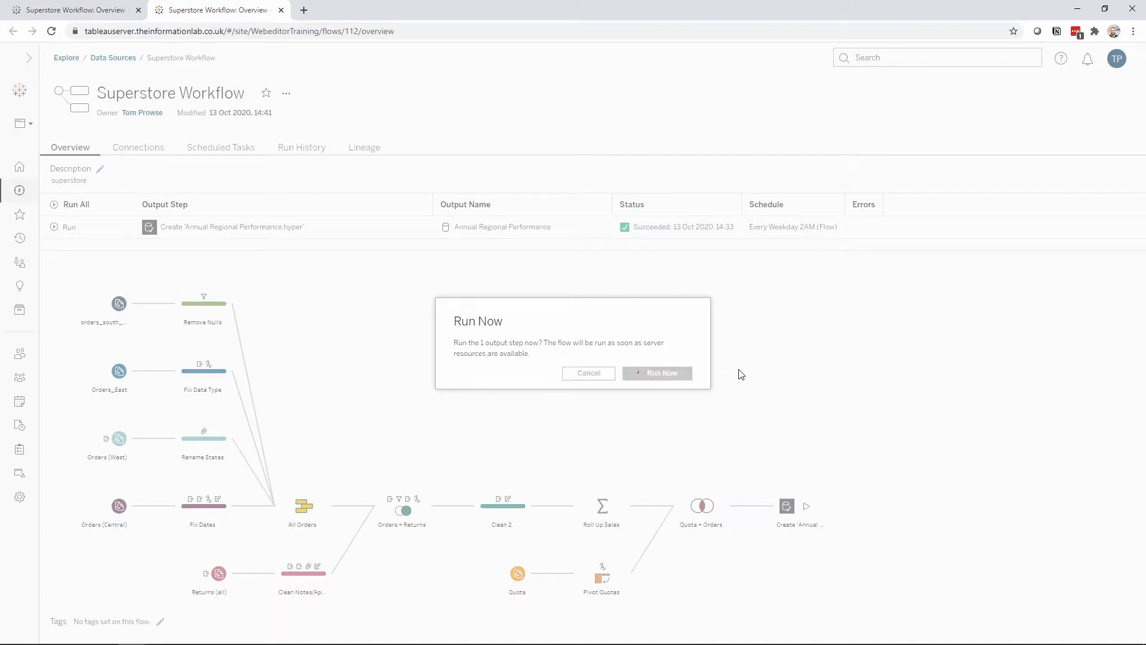
left_click(655, 372)
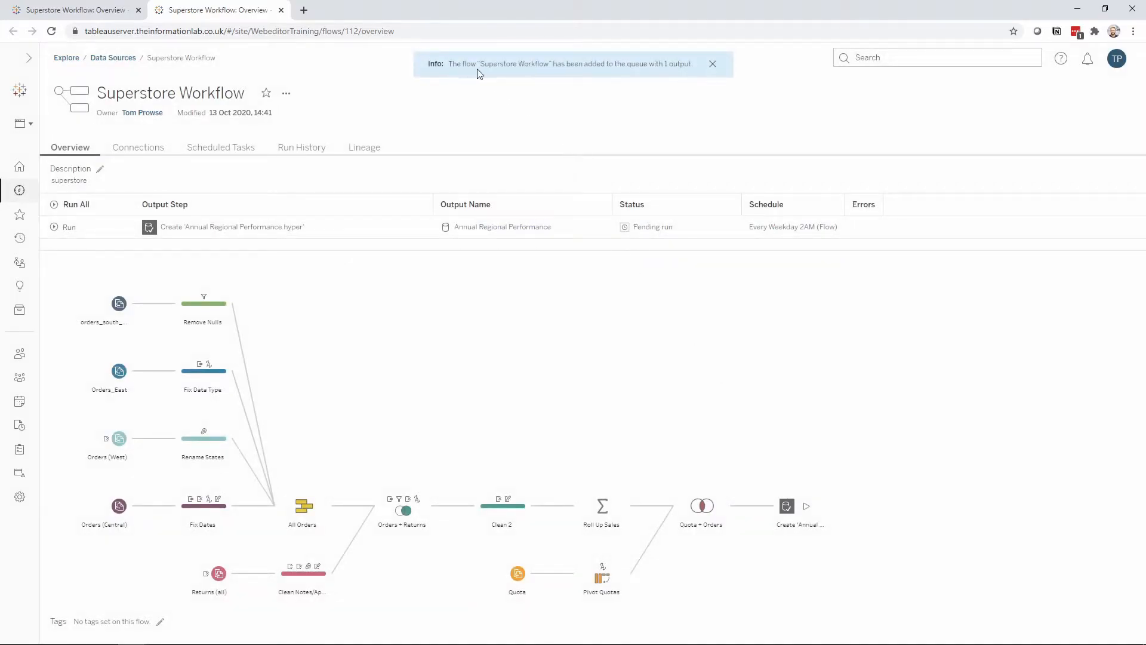
mouse_move(566, 74)
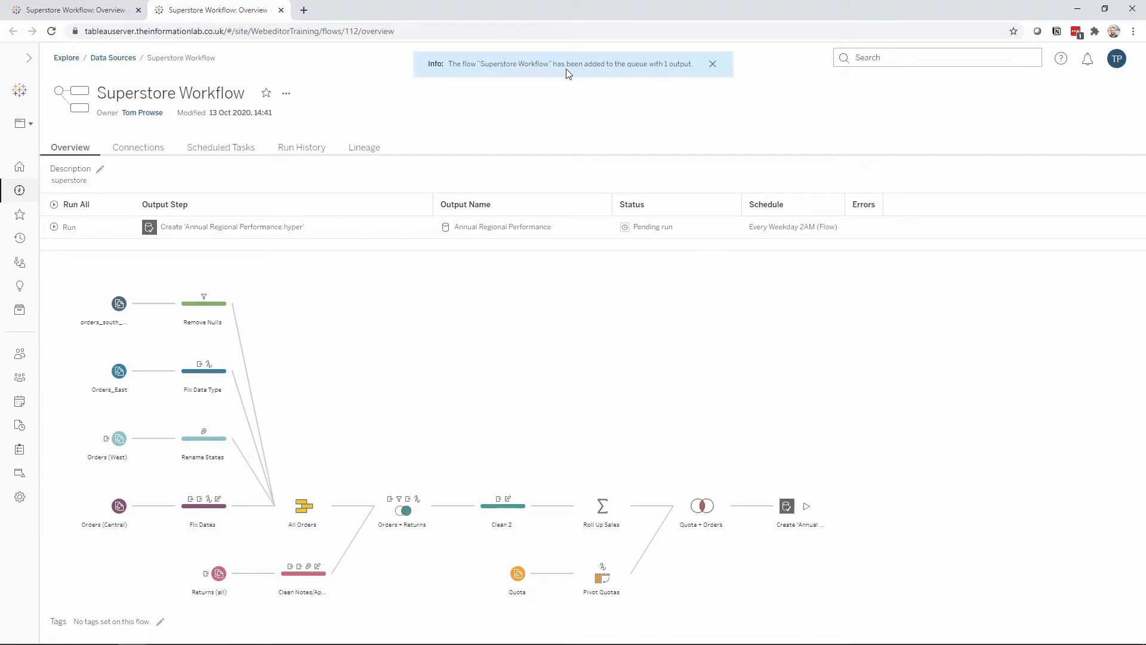
mouse_move(606, 93)
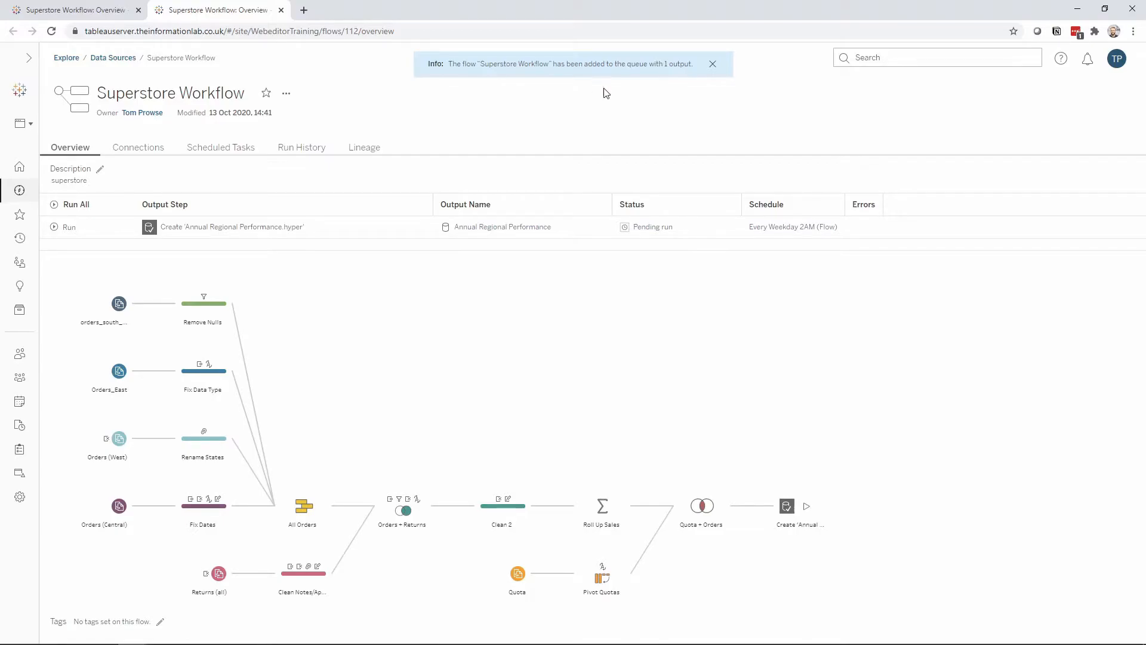
mouse_move(608, 142)
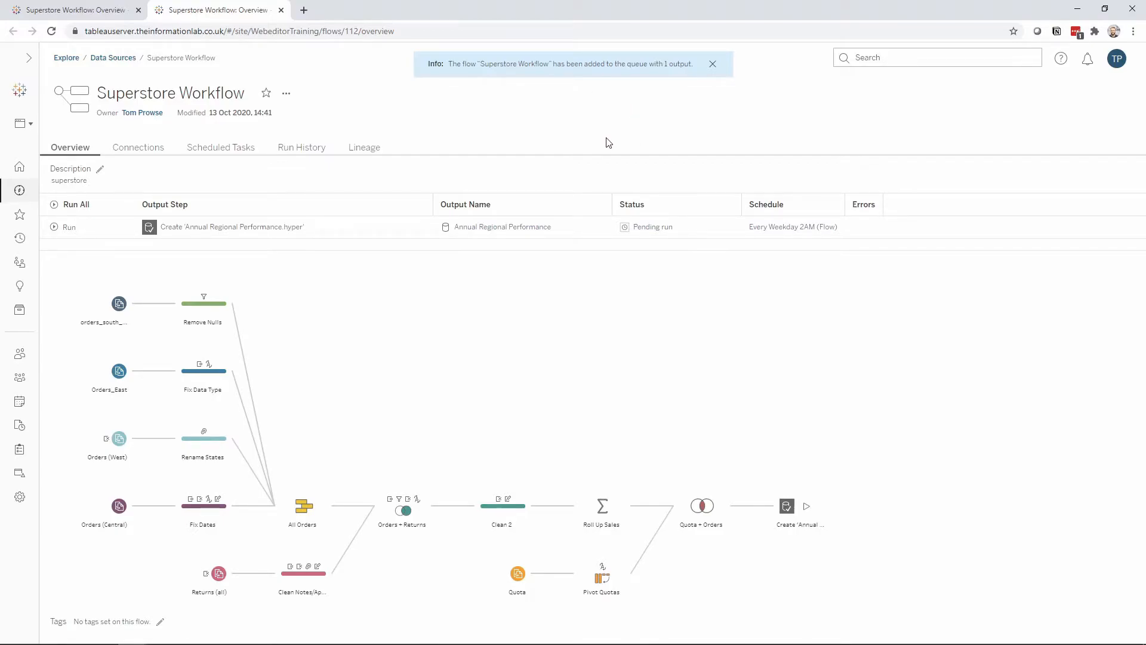
mouse_move(711, 65)
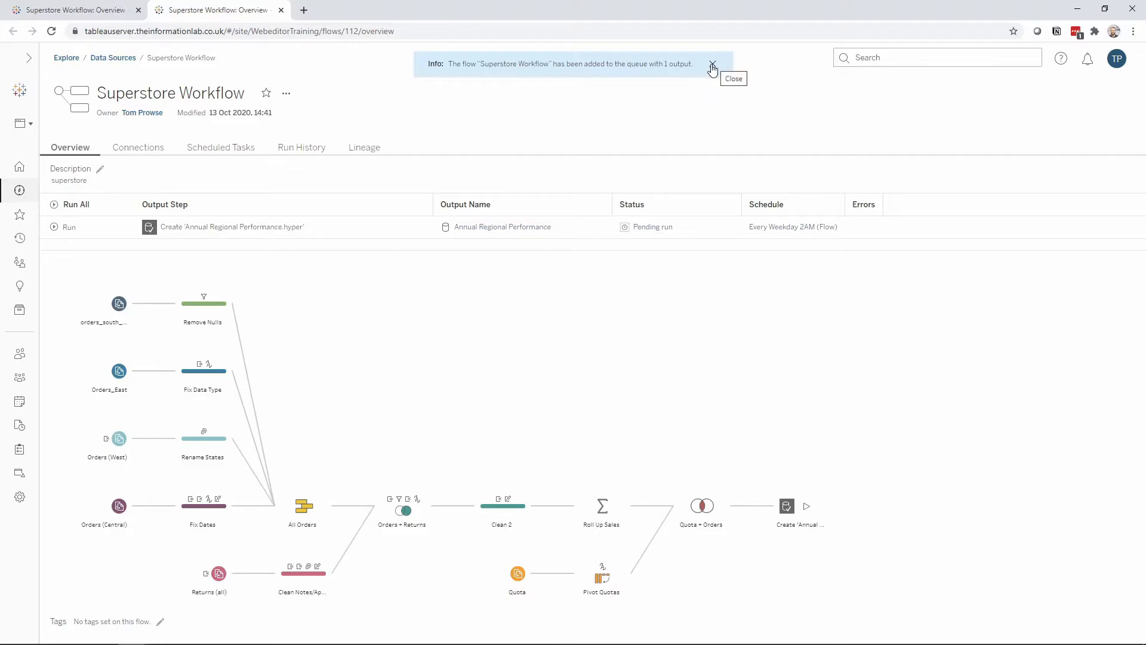
left_click(711, 64)
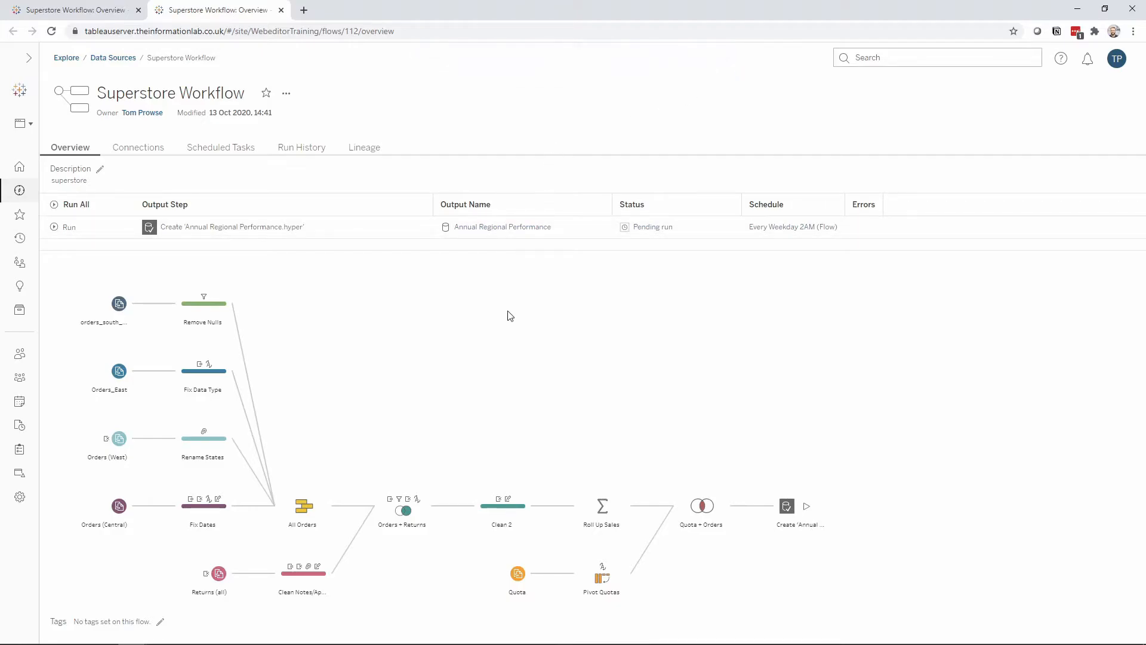
mouse_move(639, 288)
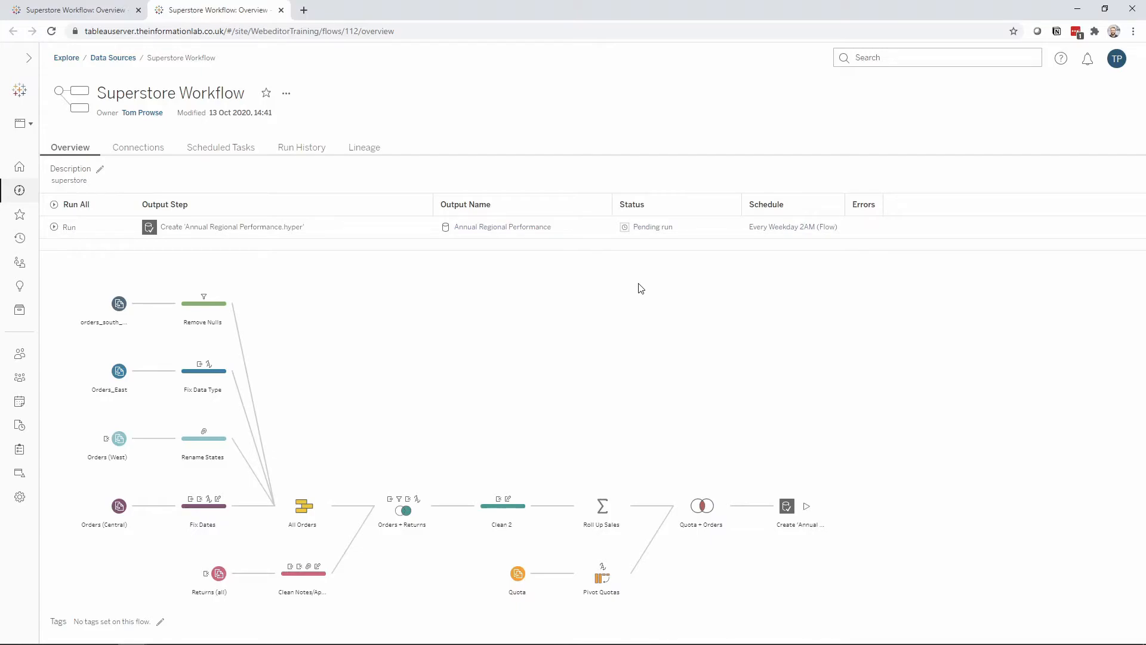
mouse_move(792, 227)
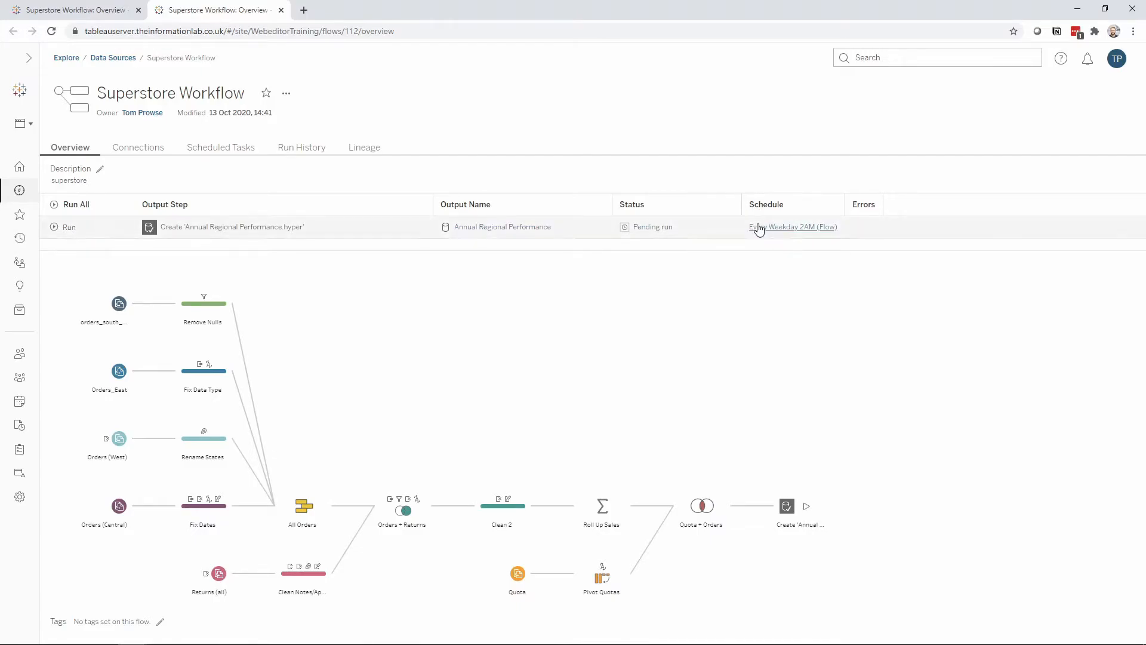
mouse_move(776, 240)
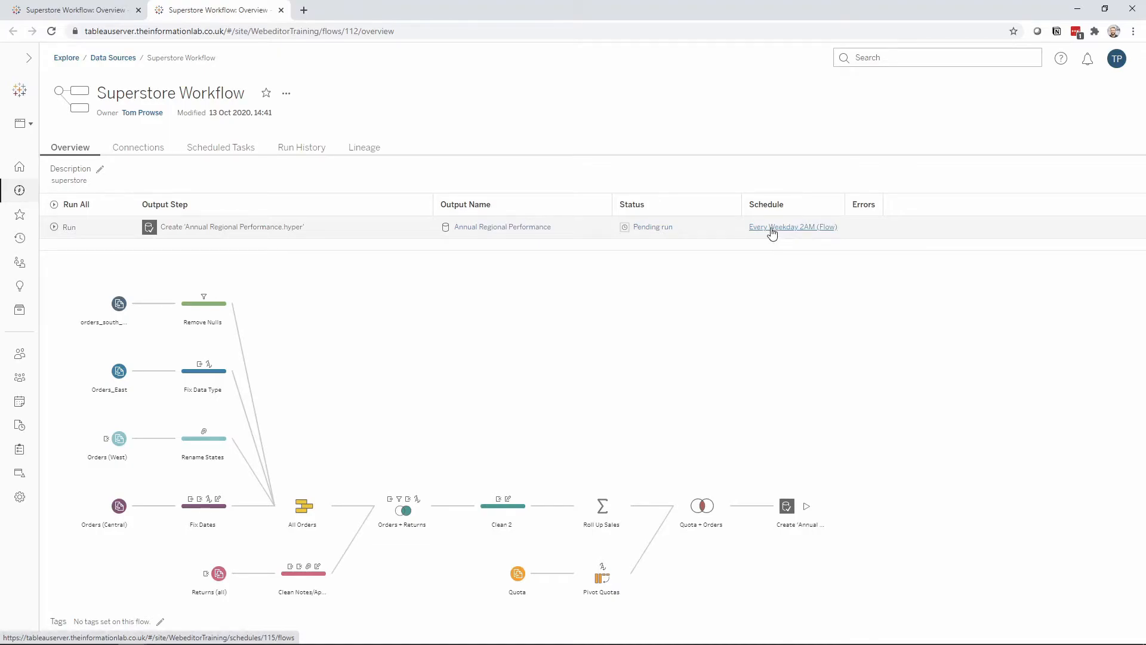
Step: Delete the Superstore Workflow task from the Every Weekday 2AM schedule and return to the overview
left_click(793, 227)
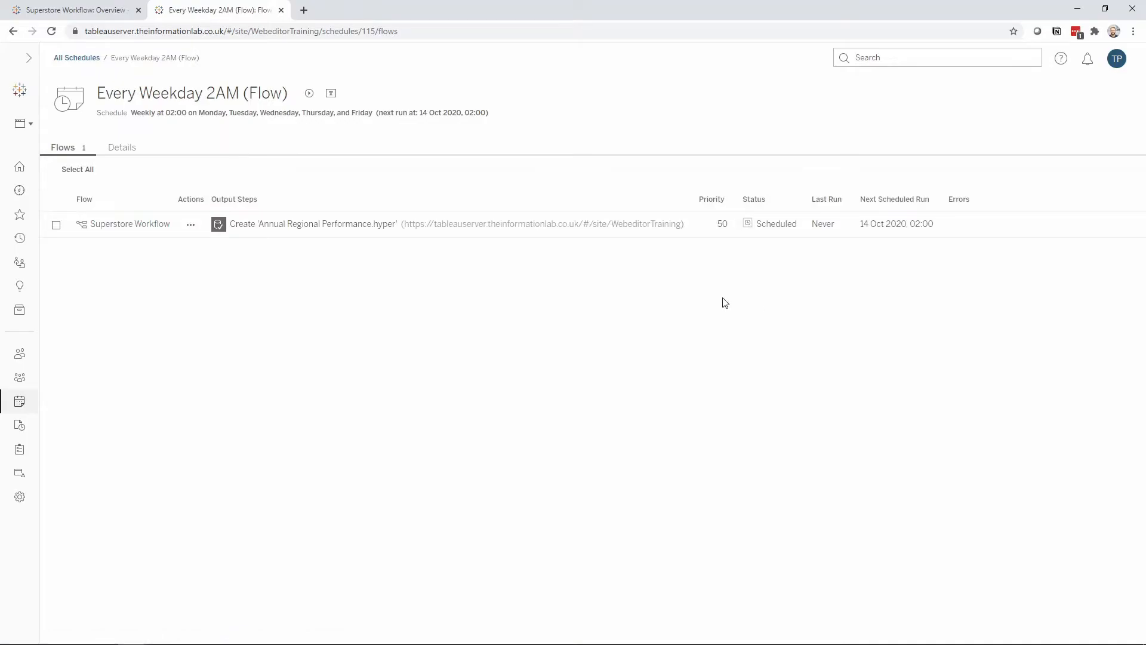
left_click(56, 223)
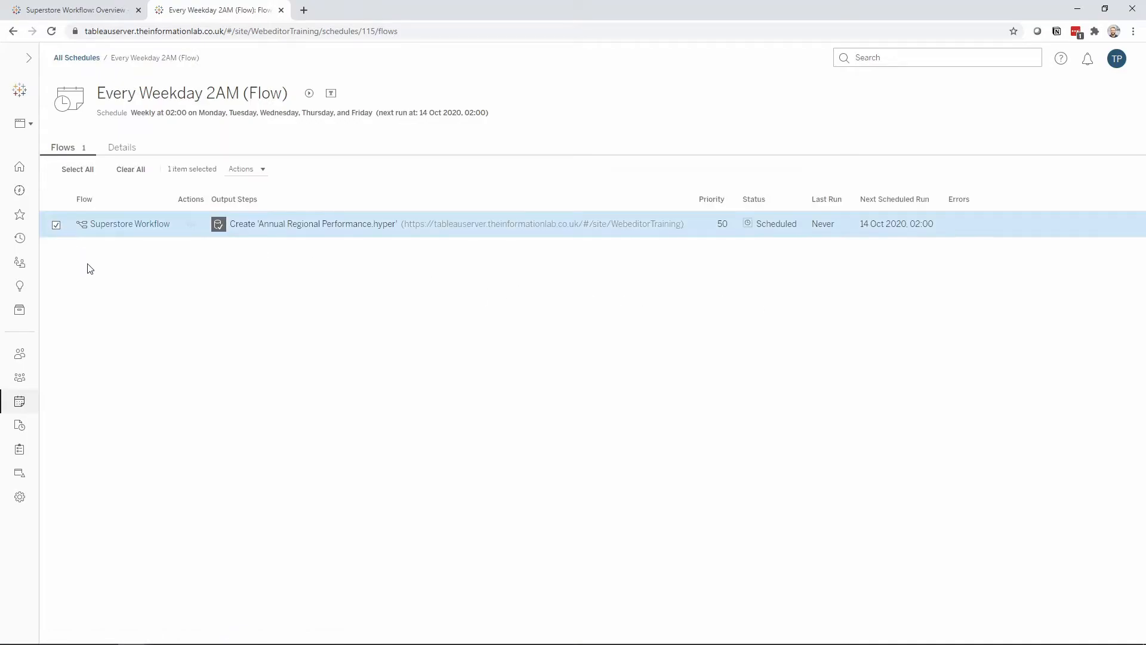
left_click(246, 168)
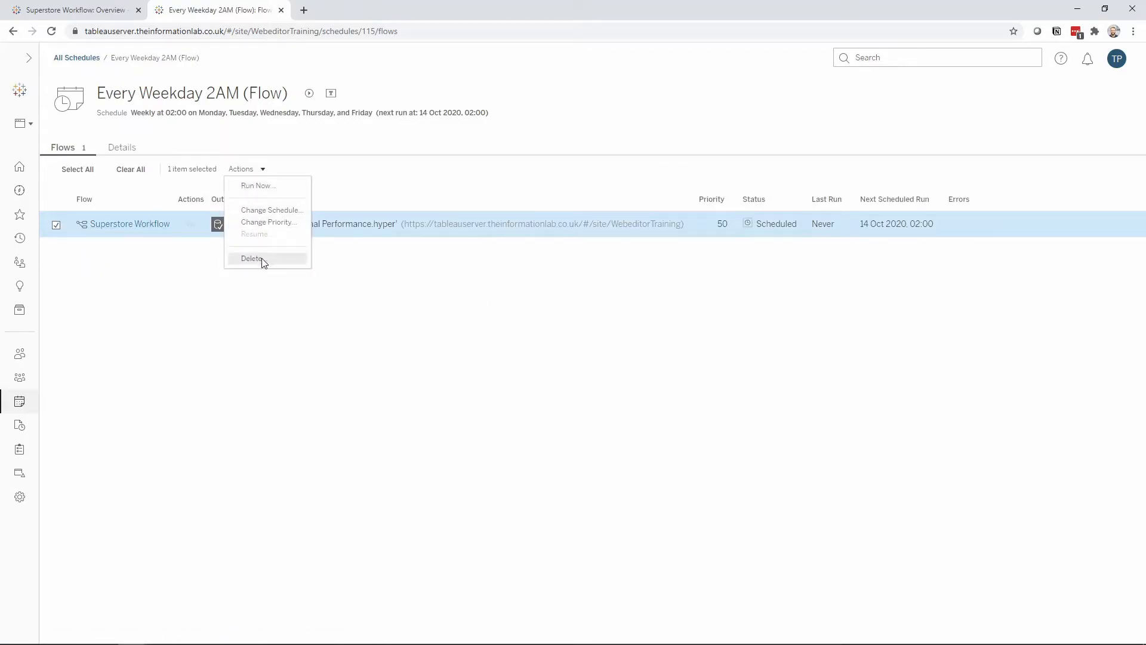
left_click(252, 258)
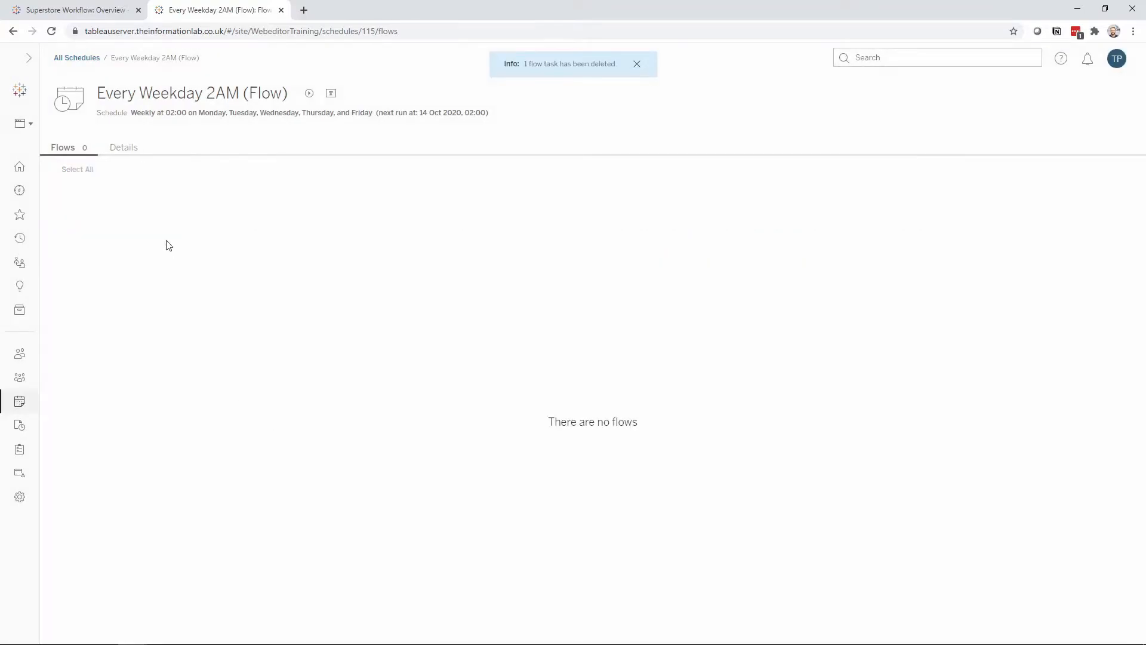
left_click(636, 64)
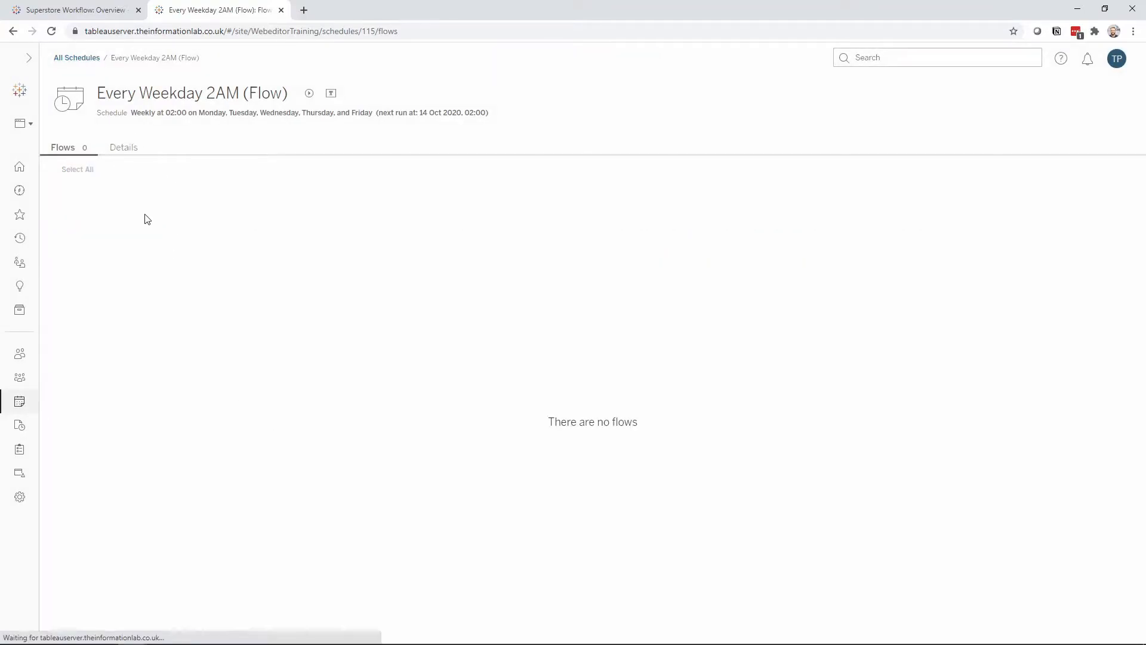
left_click(73, 10)
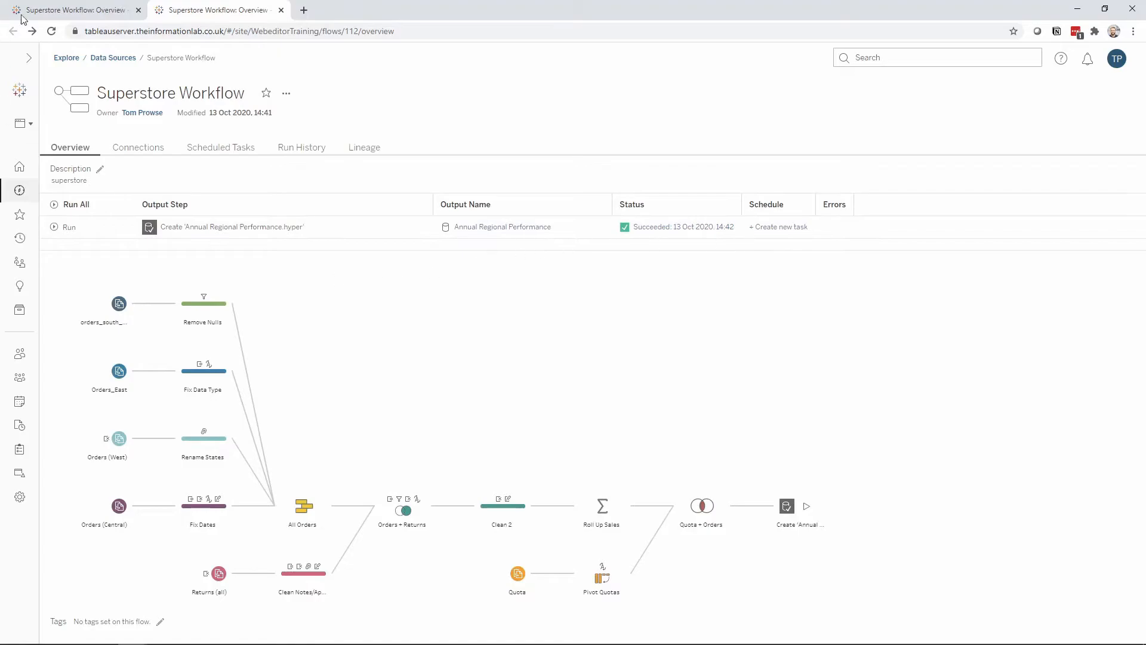
mouse_move(777, 227)
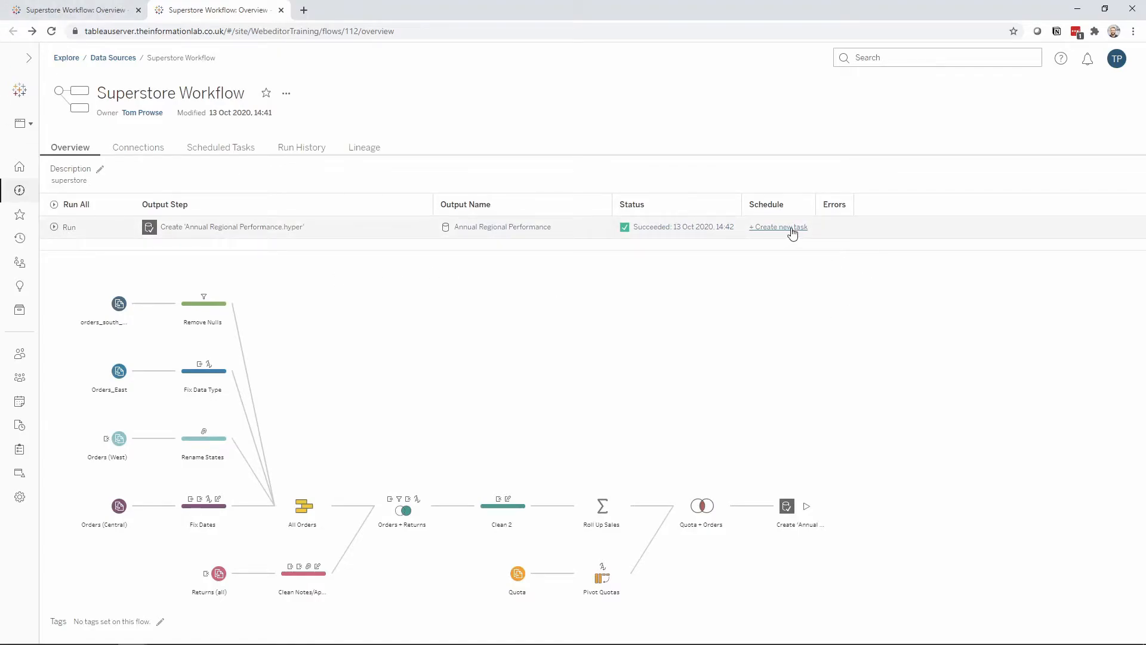
mouse_move(772, 237)
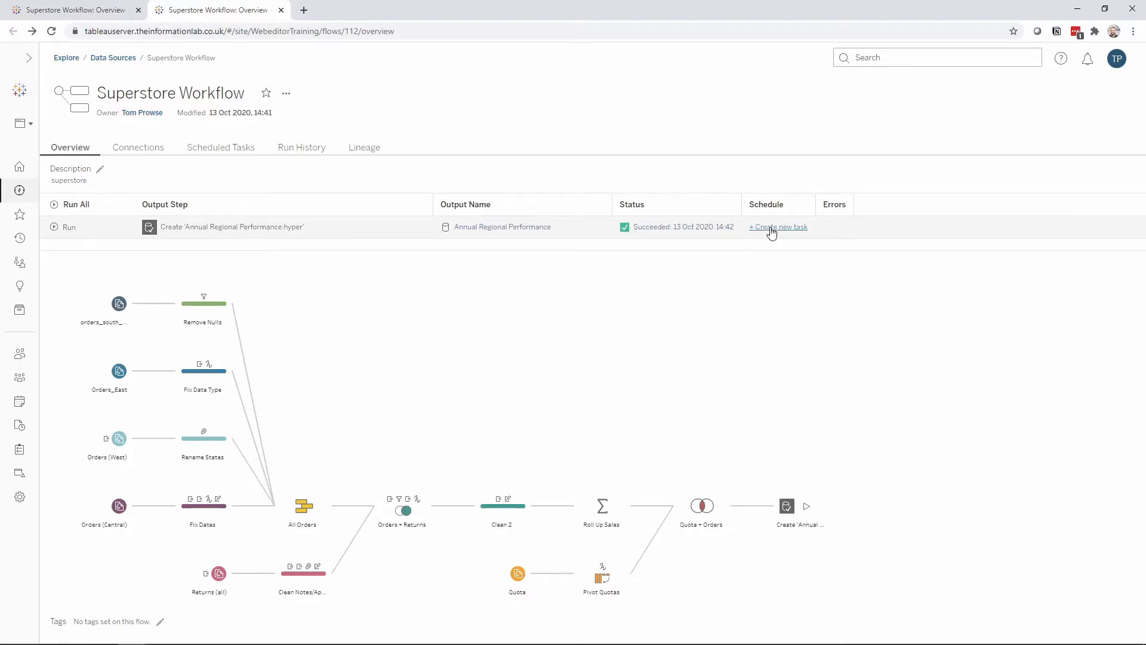
Step: Set up a new task on Every Weekday 2AM (Flow) including the Annual Regional Performance output step
left_click(777, 226)
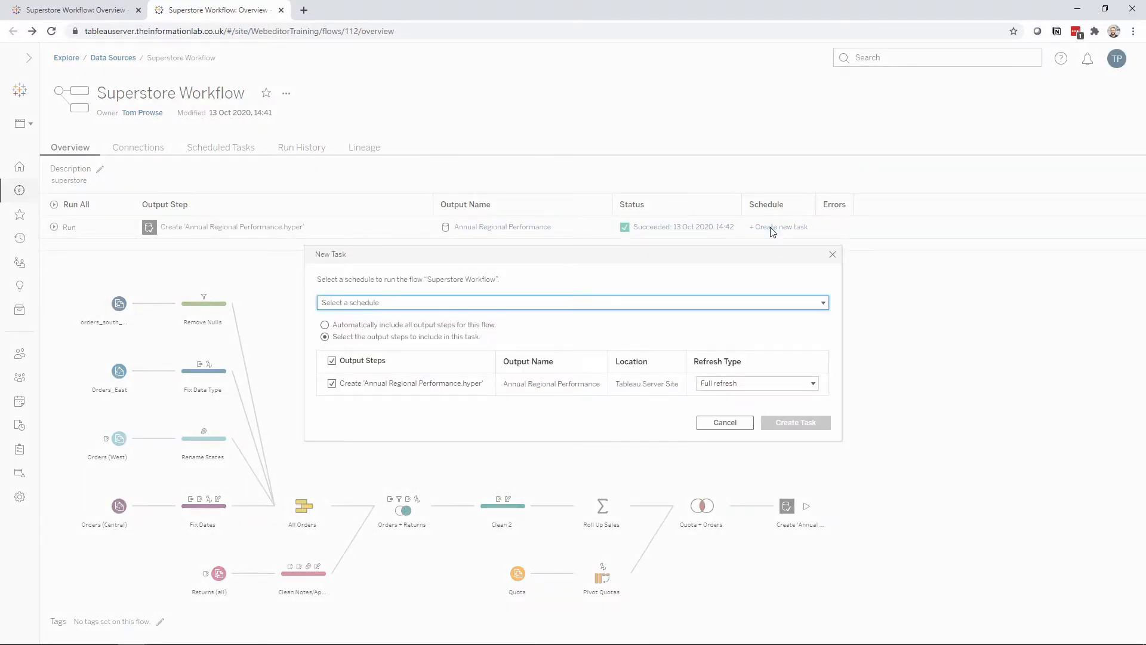
mouse_move(497, 307)
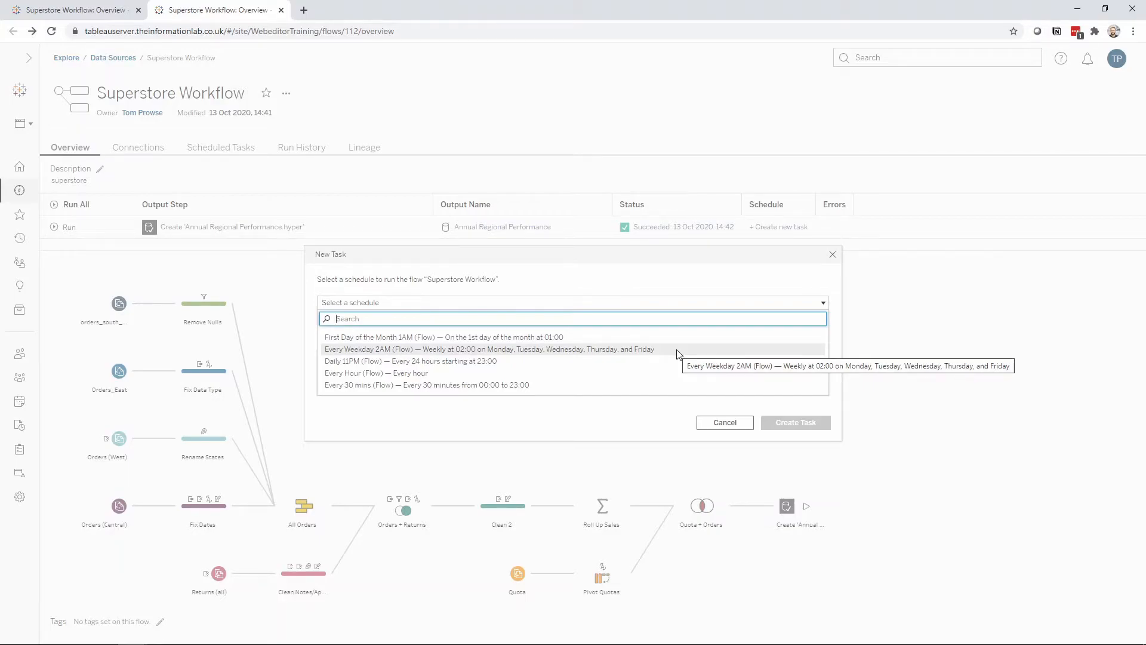
mouse_move(400, 361)
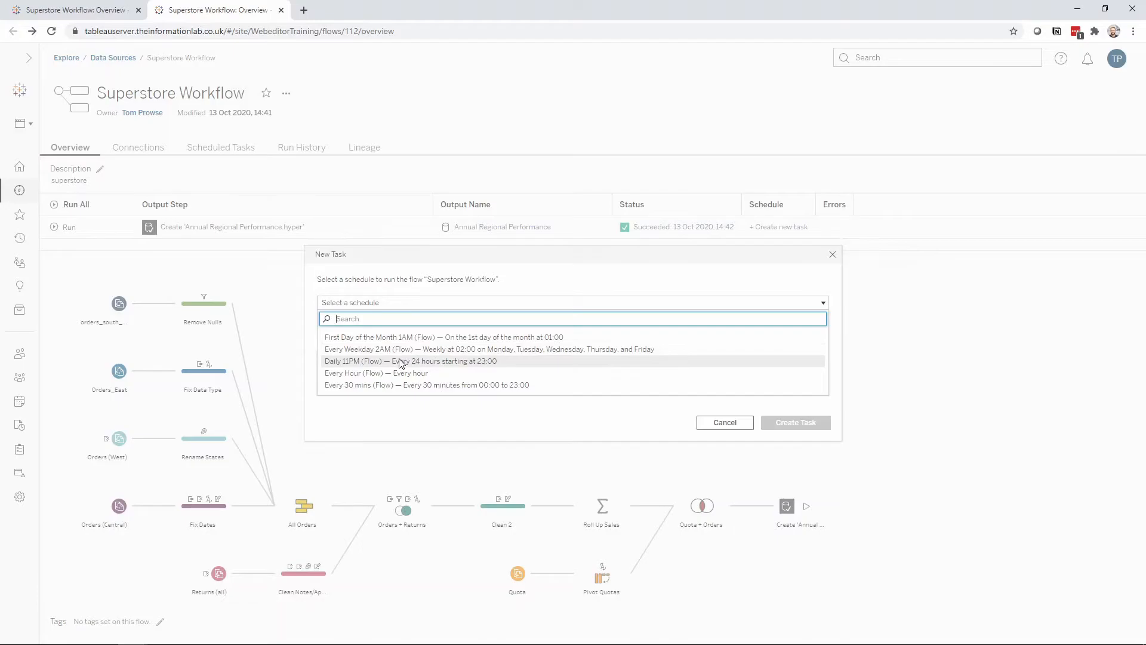
mouse_move(401, 361)
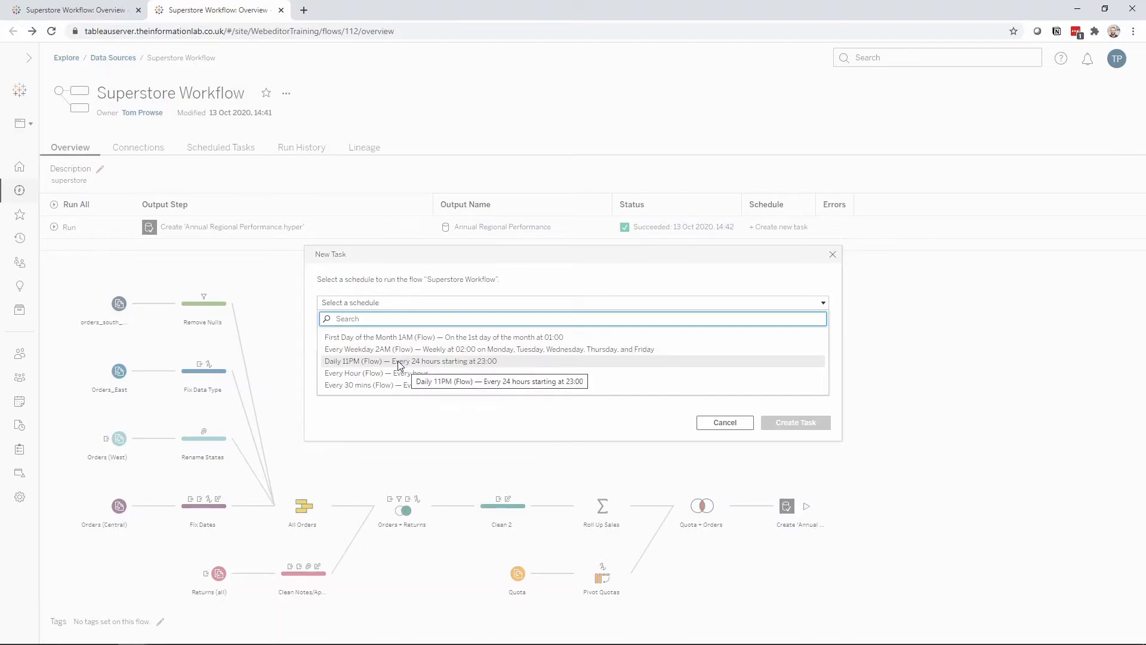
mouse_move(387, 349)
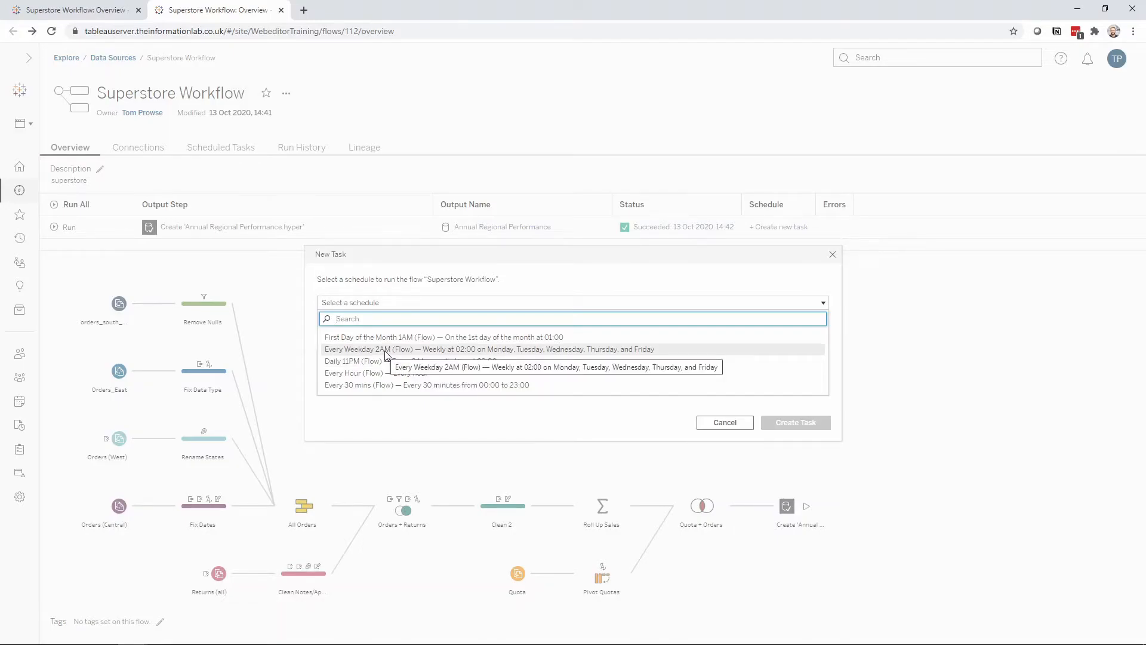
left_click(493, 349)
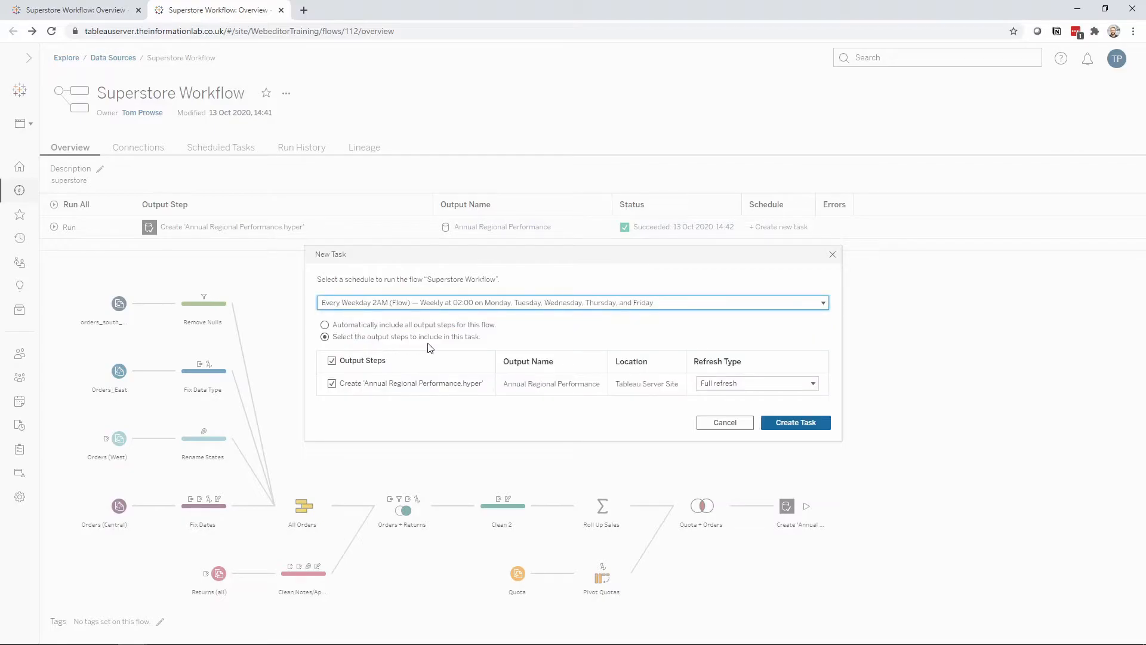
mouse_move(338, 333)
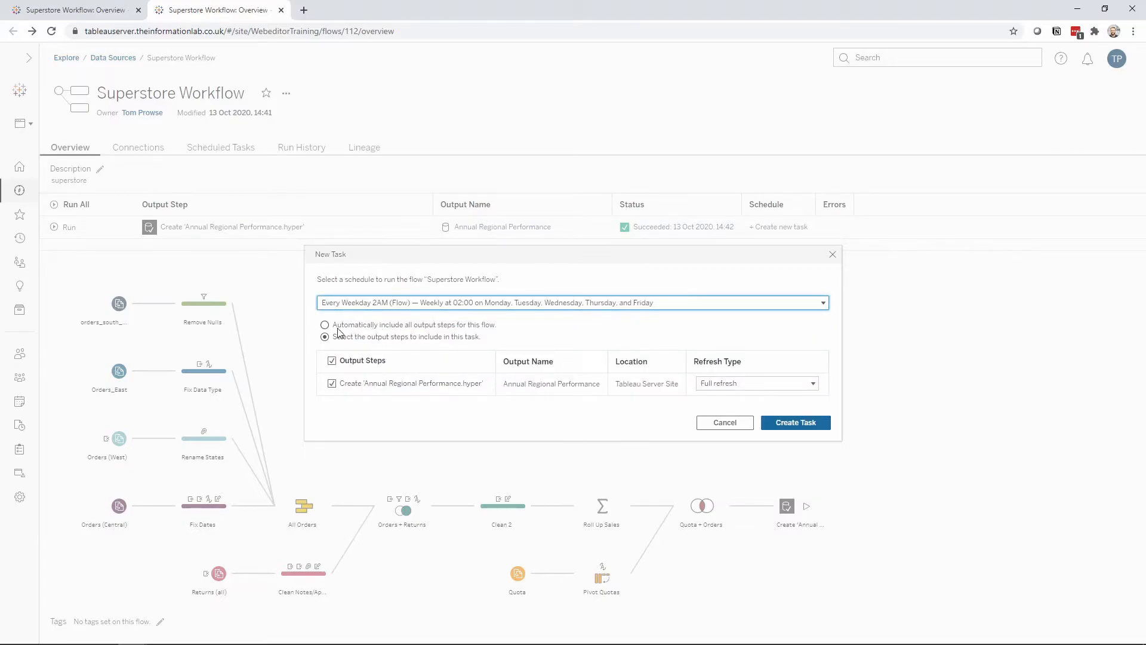
mouse_move(515, 335)
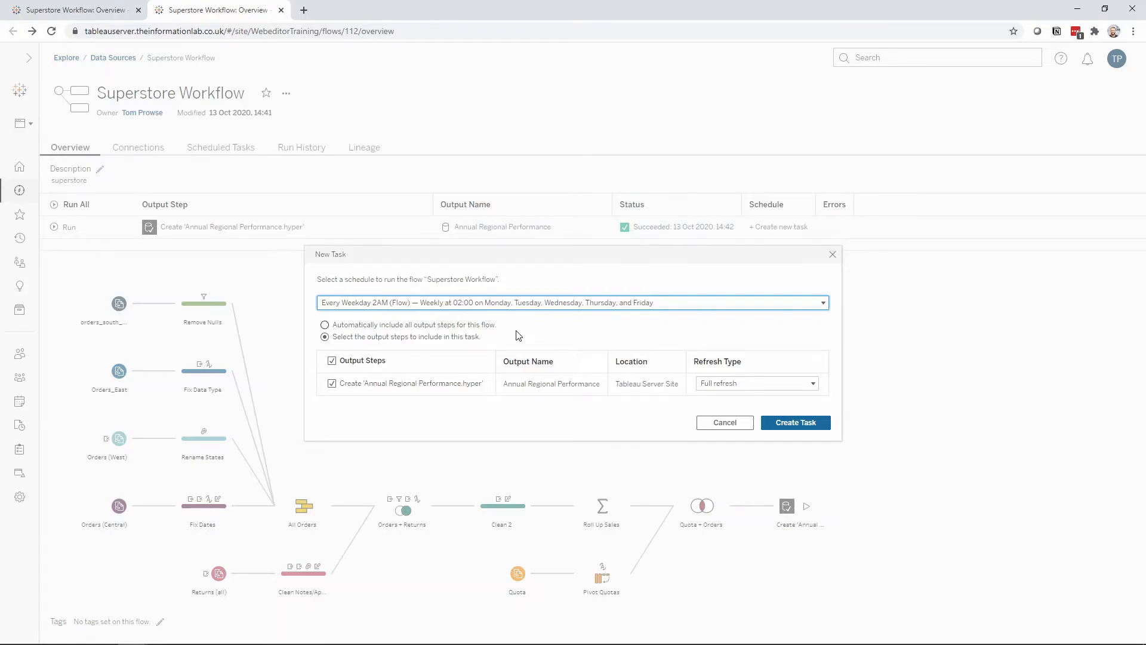
left_click(325, 325)
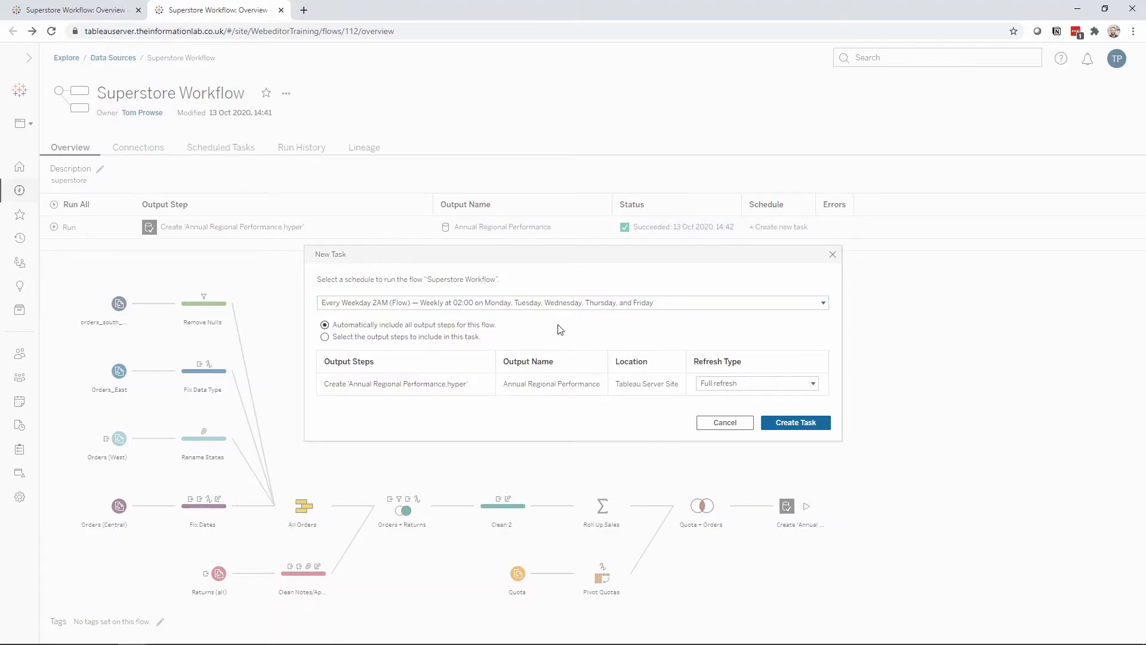
left_click(325, 336)
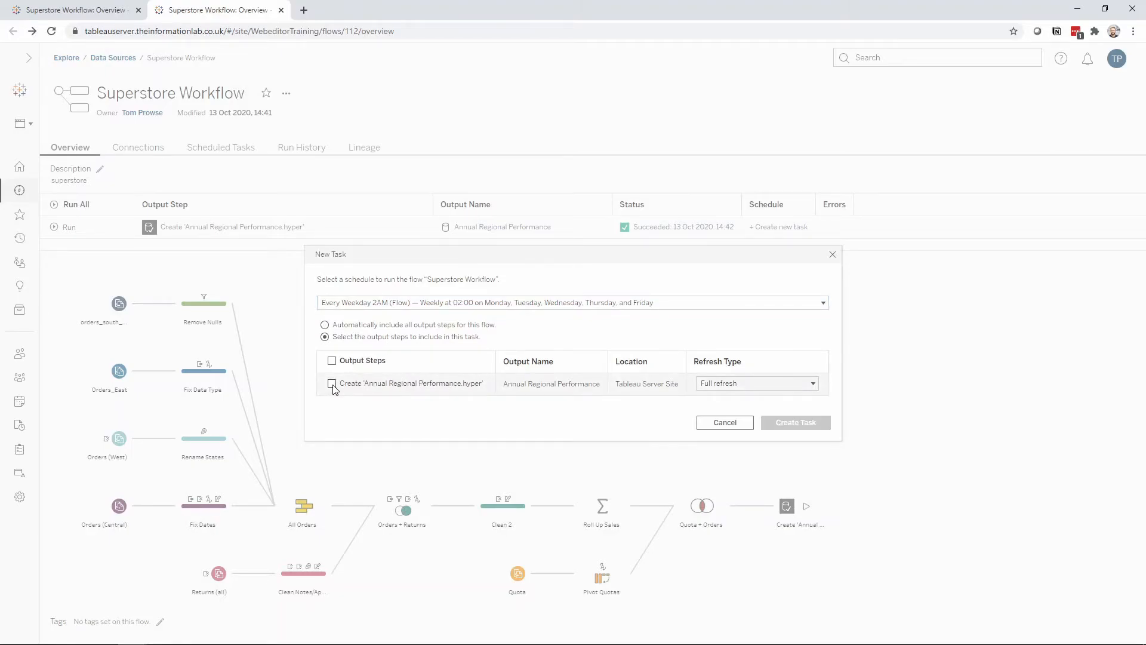
left_click(332, 383)
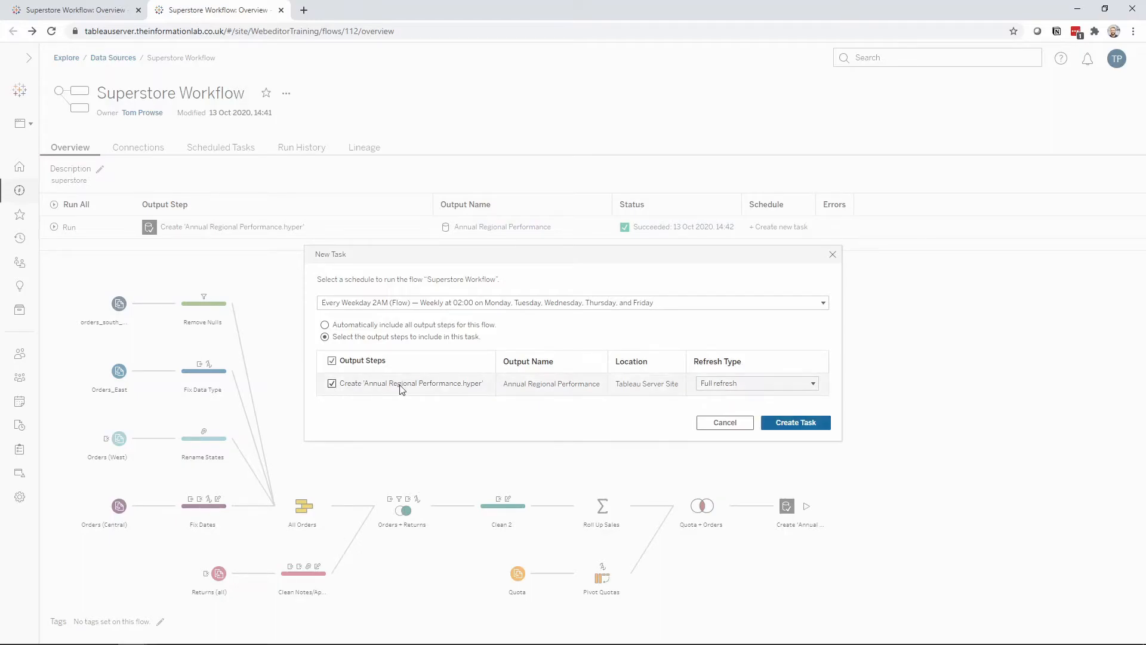
mouse_move(744, 383)
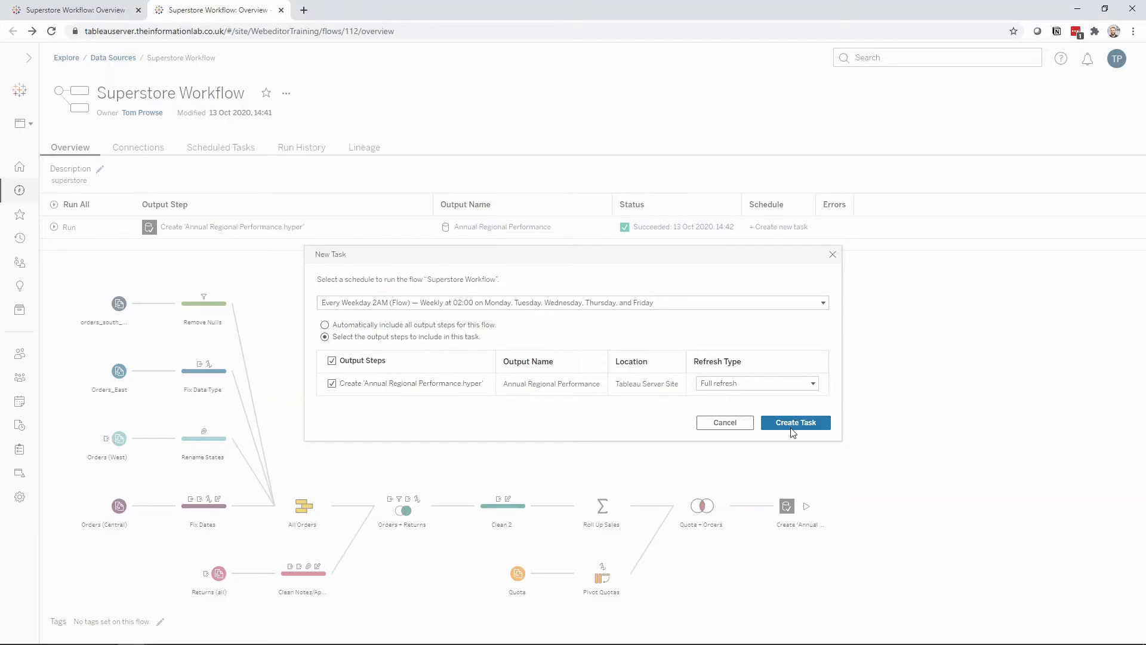
Step: Create the task so the Schedule column shows Every Weekday 2AM
left_click(795, 422)
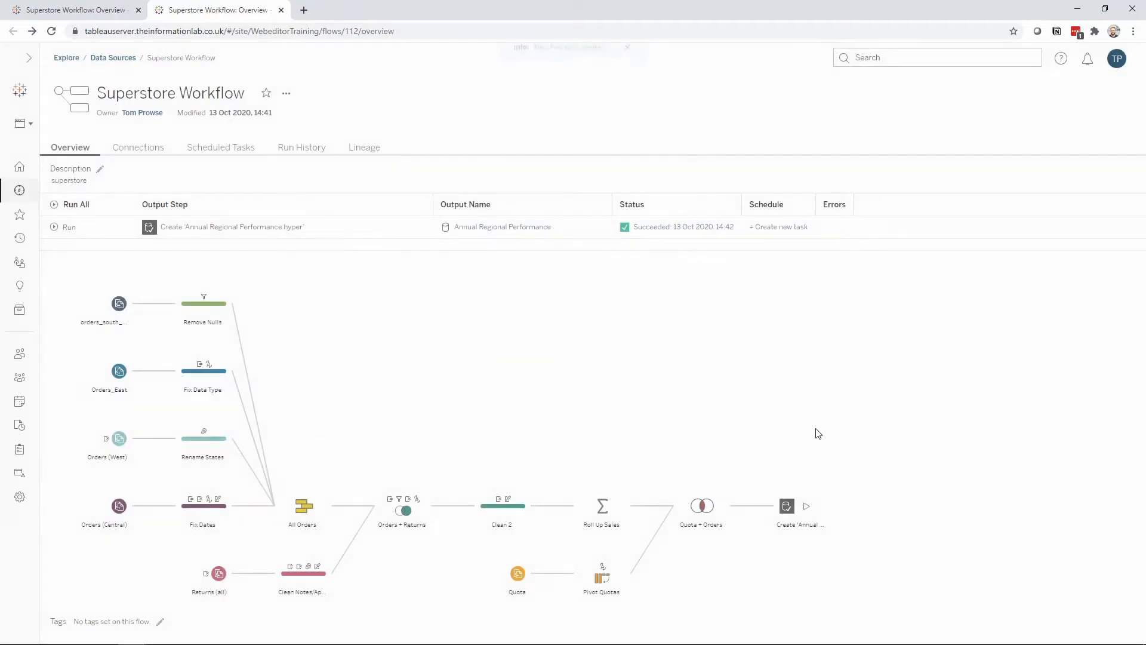
left_click(777, 227)
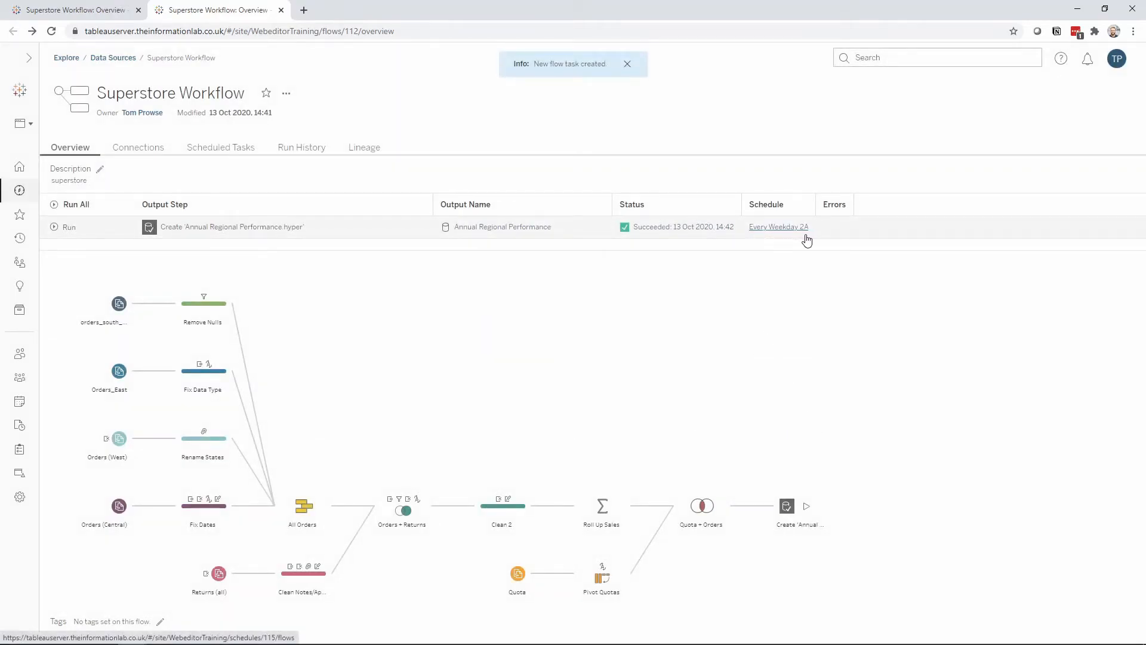
mouse_move(778, 227)
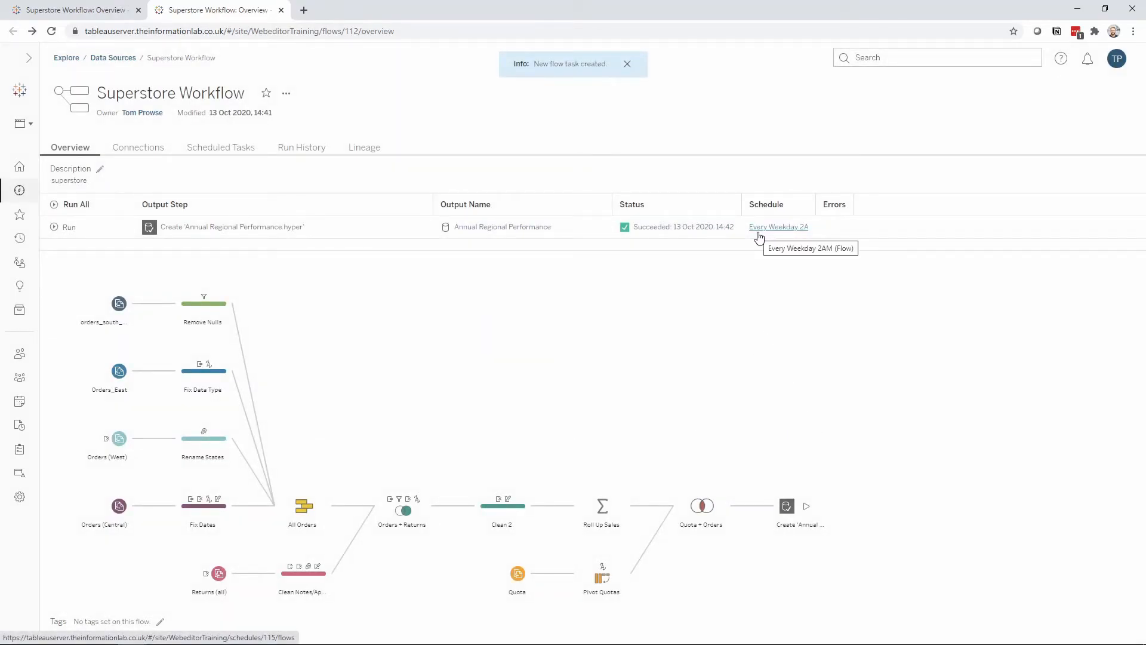
mouse_move(759, 256)
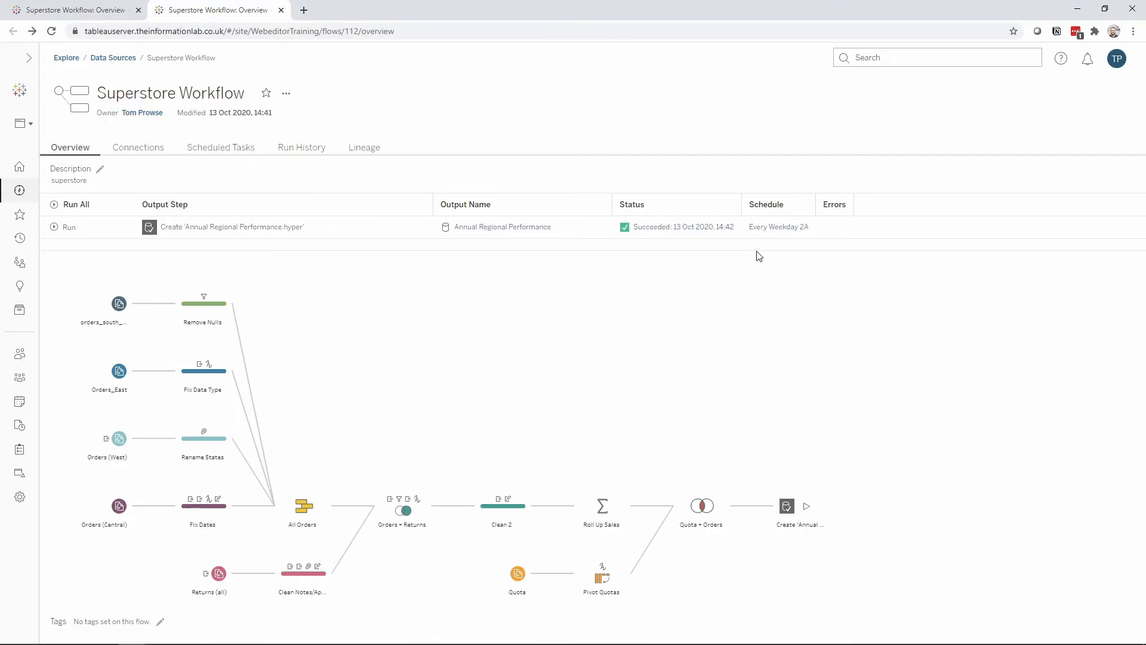
mouse_move(573, 201)
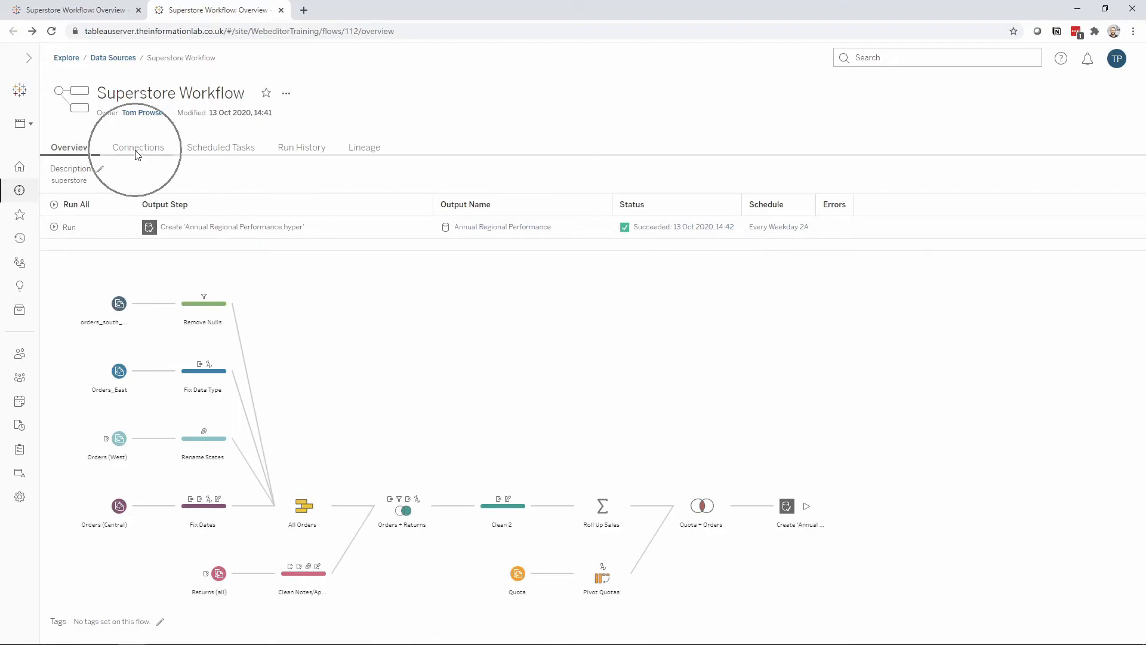
Step: Review Connections, then Scheduled Tasks, cancelling a New Task dialog without creating one
left_click(137, 147)
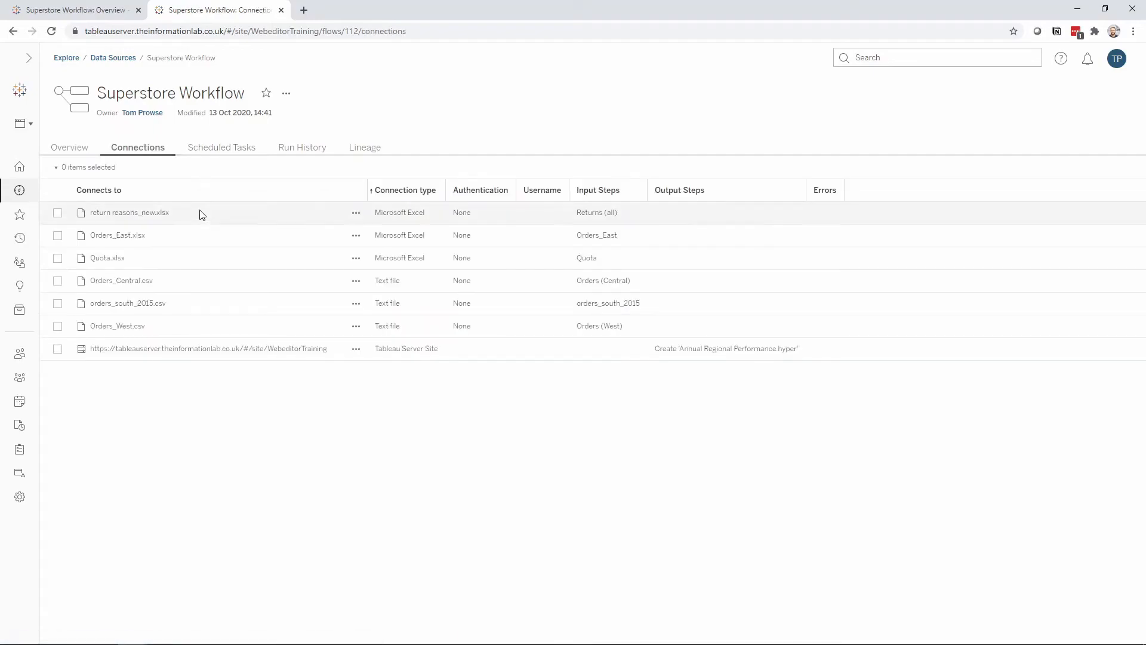
mouse_move(167, 355)
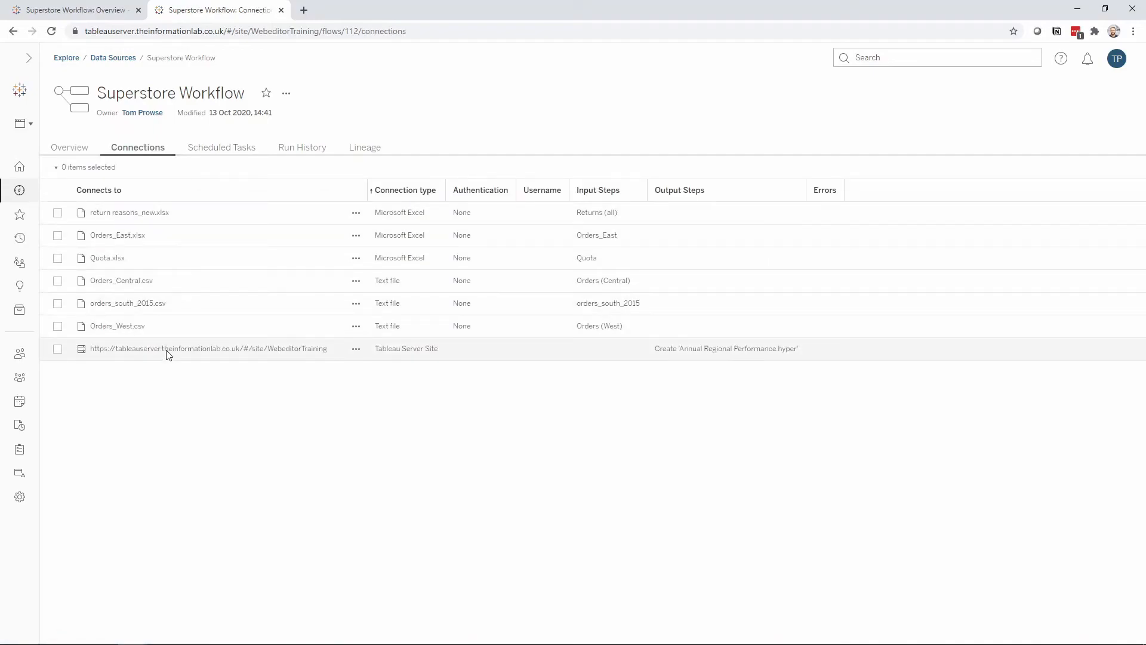
mouse_move(180, 223)
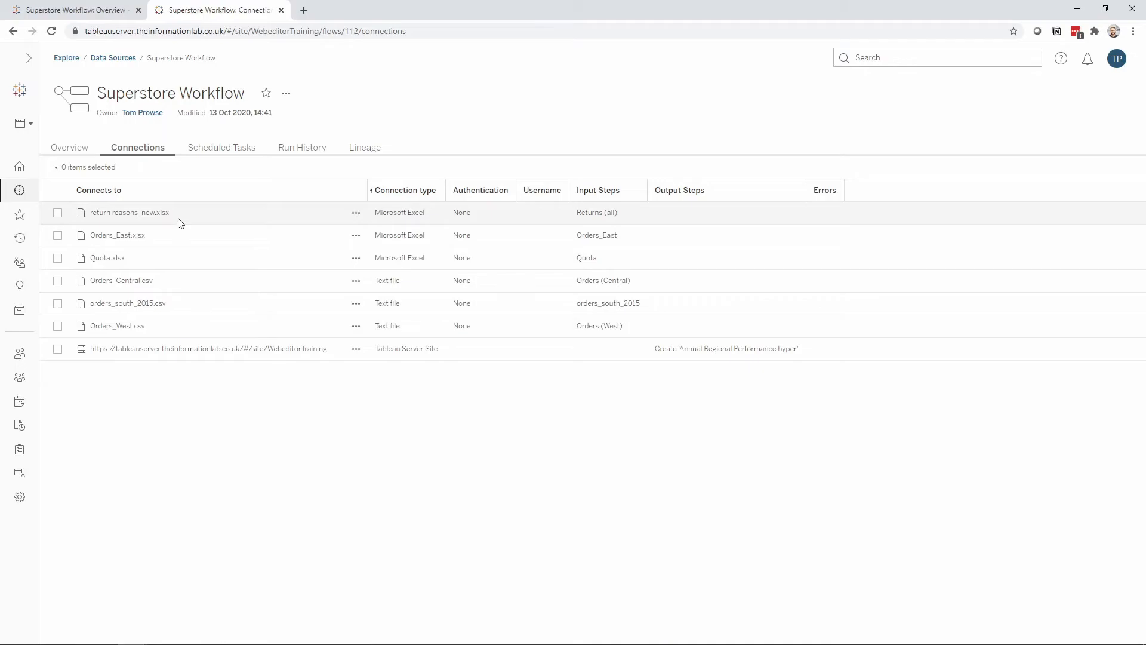
left_click(221, 147)
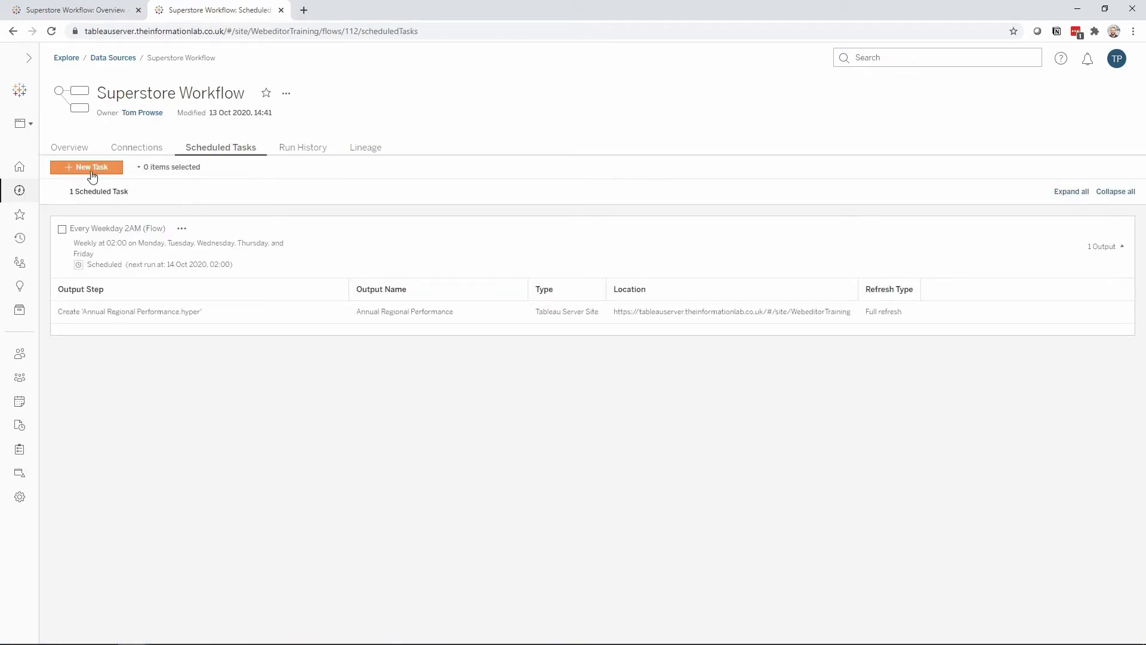
left_click(86, 167)
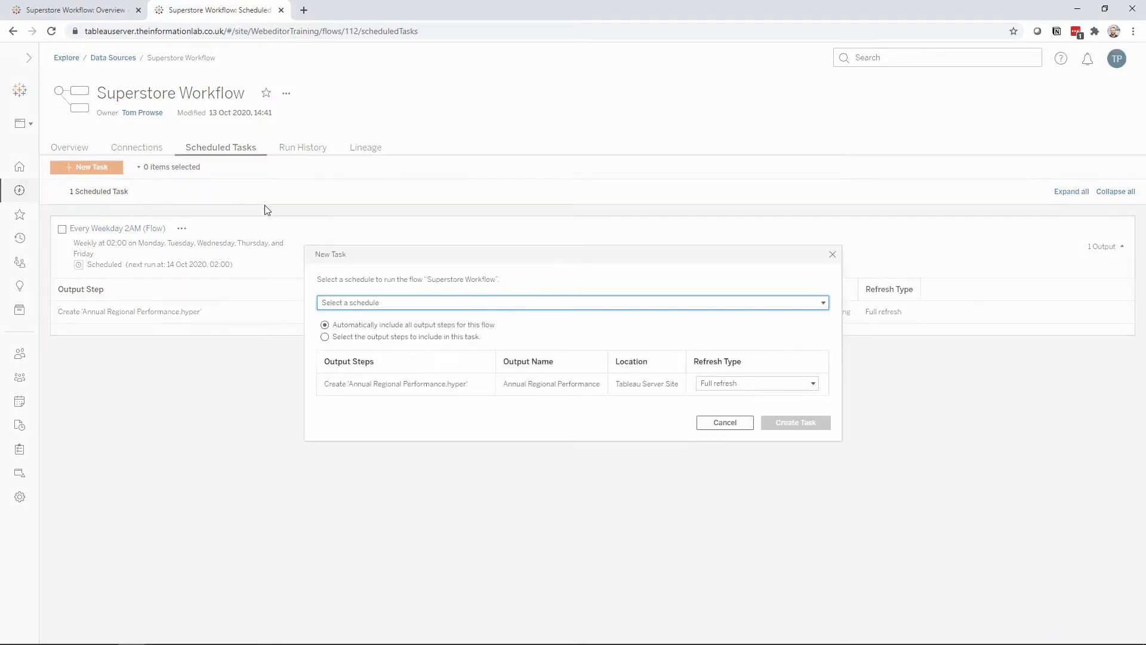
mouse_move(372, 307)
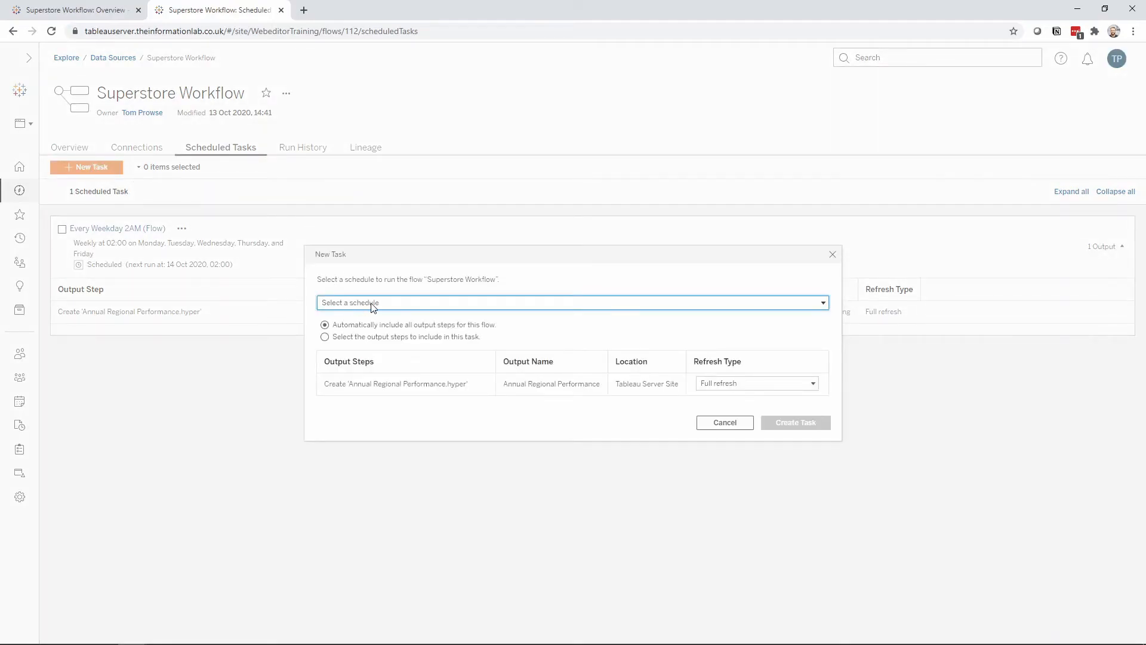
mouse_move(803, 278)
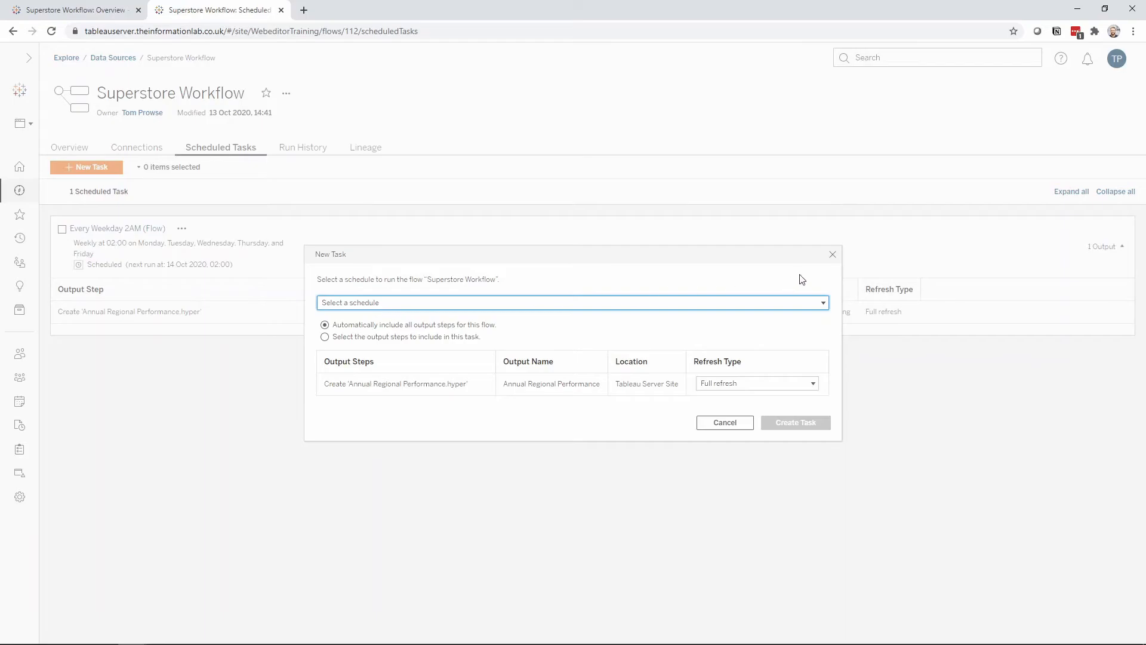
left_click(724, 422)
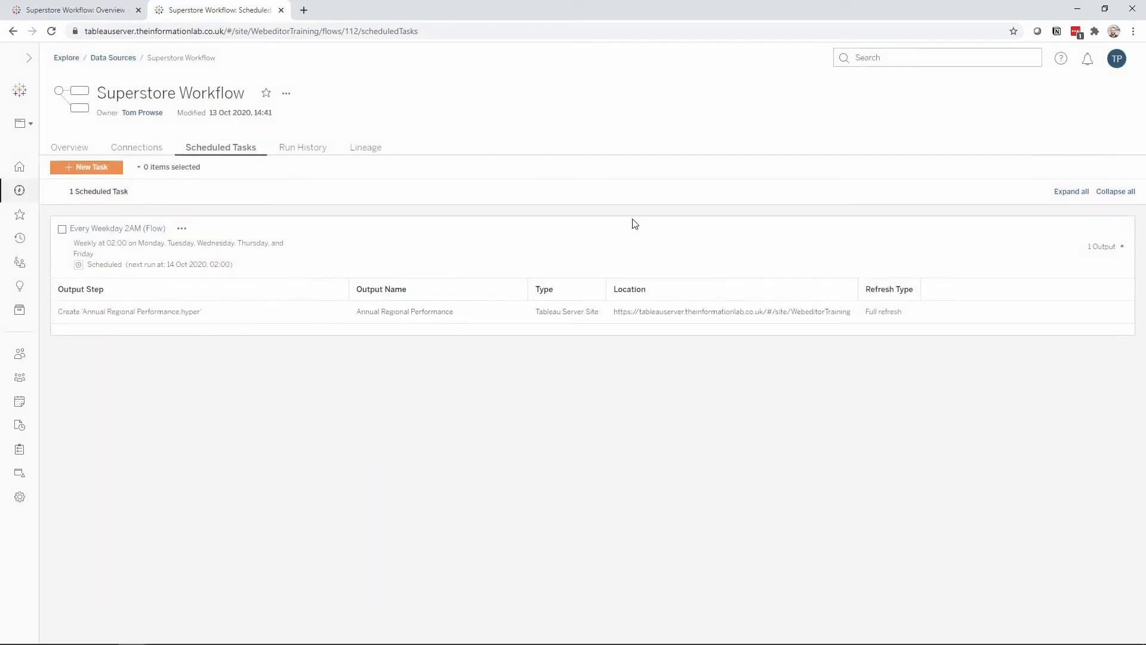
Step: Check Run History's two succeeded refreshes, then Lineage's nine output fields
left_click(301, 147)
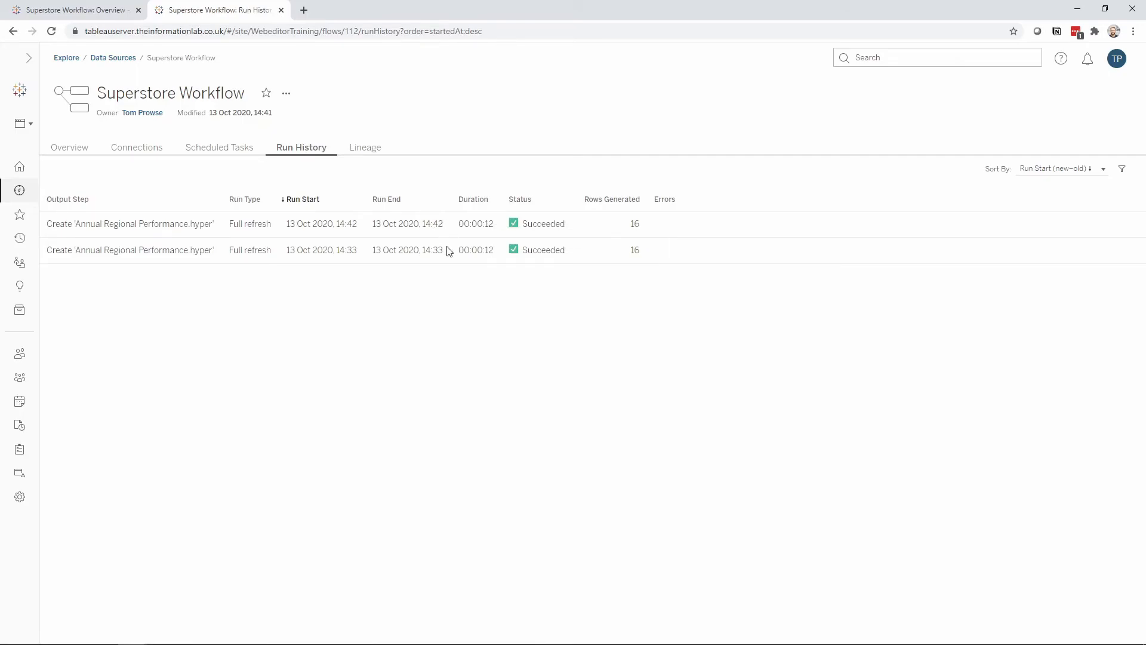
mouse_move(517, 230)
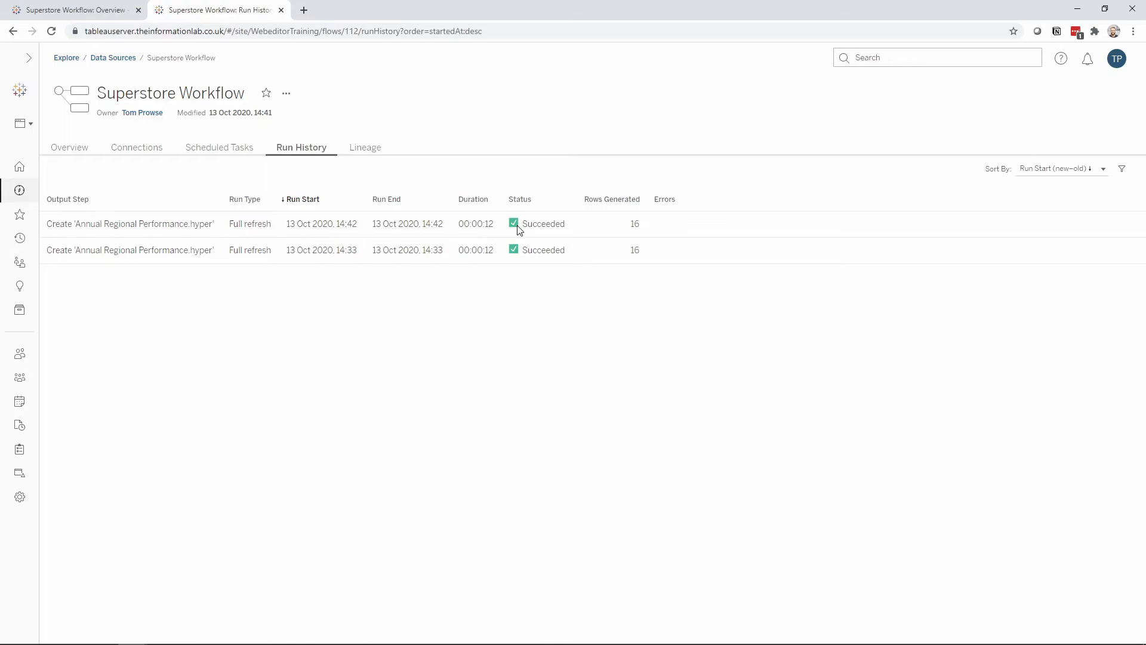
mouse_move(525, 227)
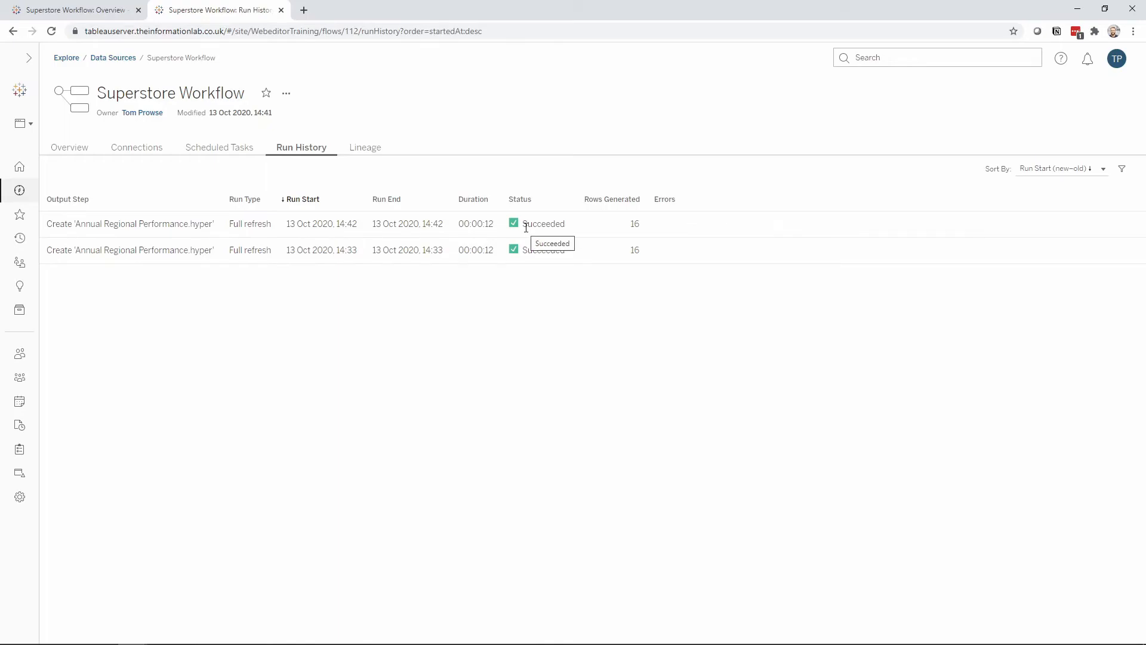
mouse_move(500, 161)
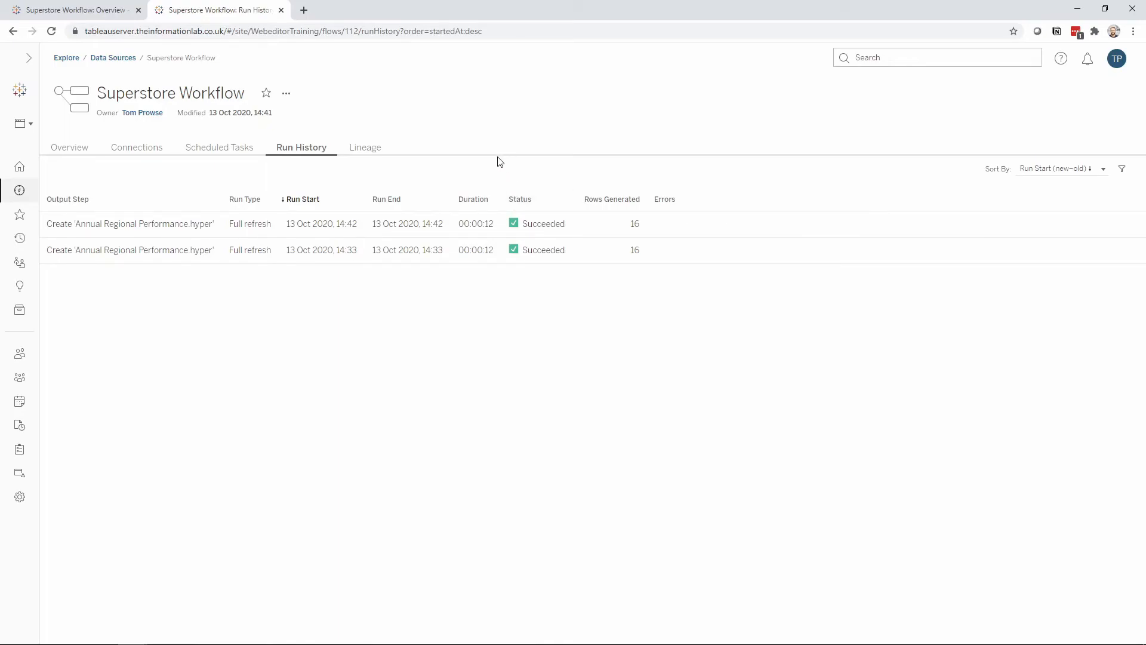
mouse_move(480, 162)
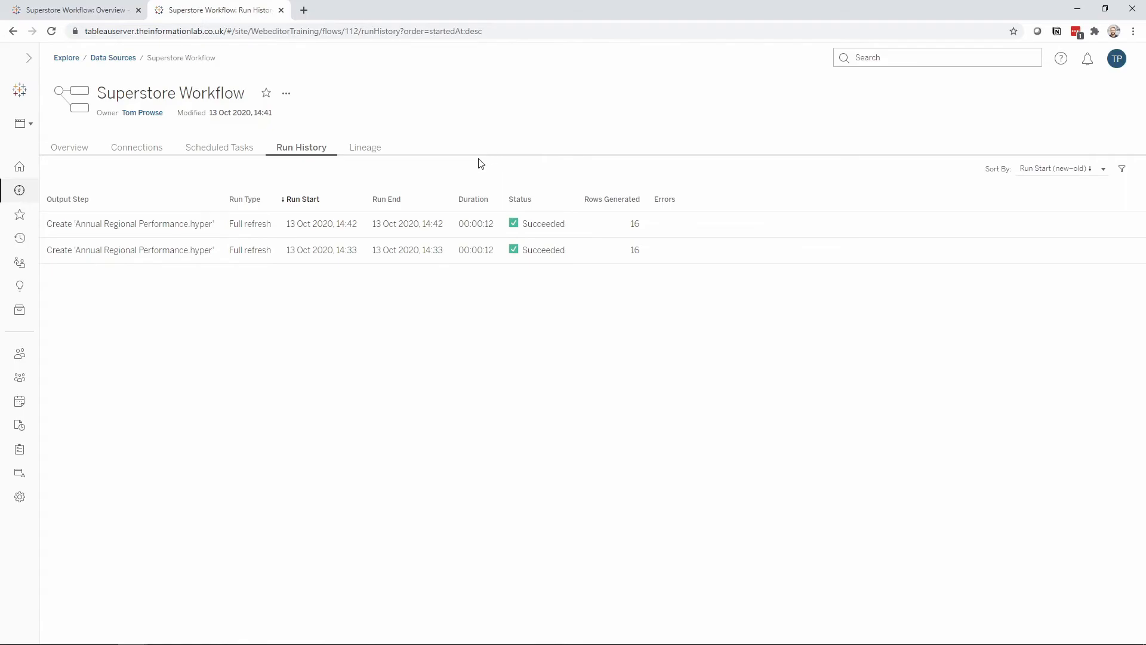
left_click(363, 147)
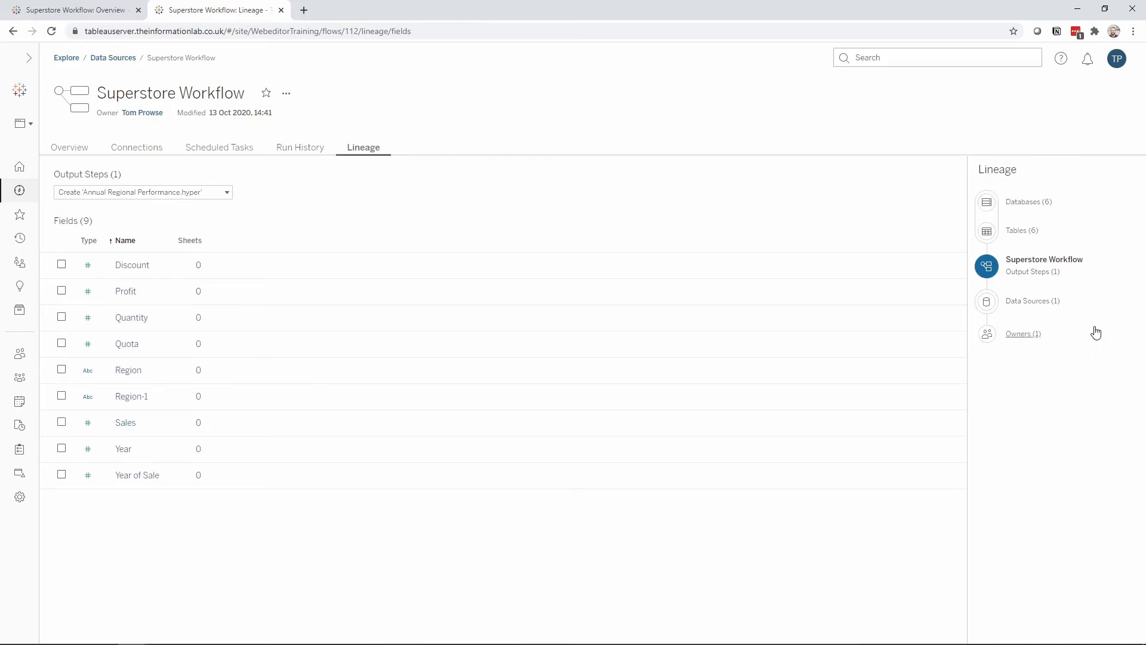
mouse_move(889, 176)
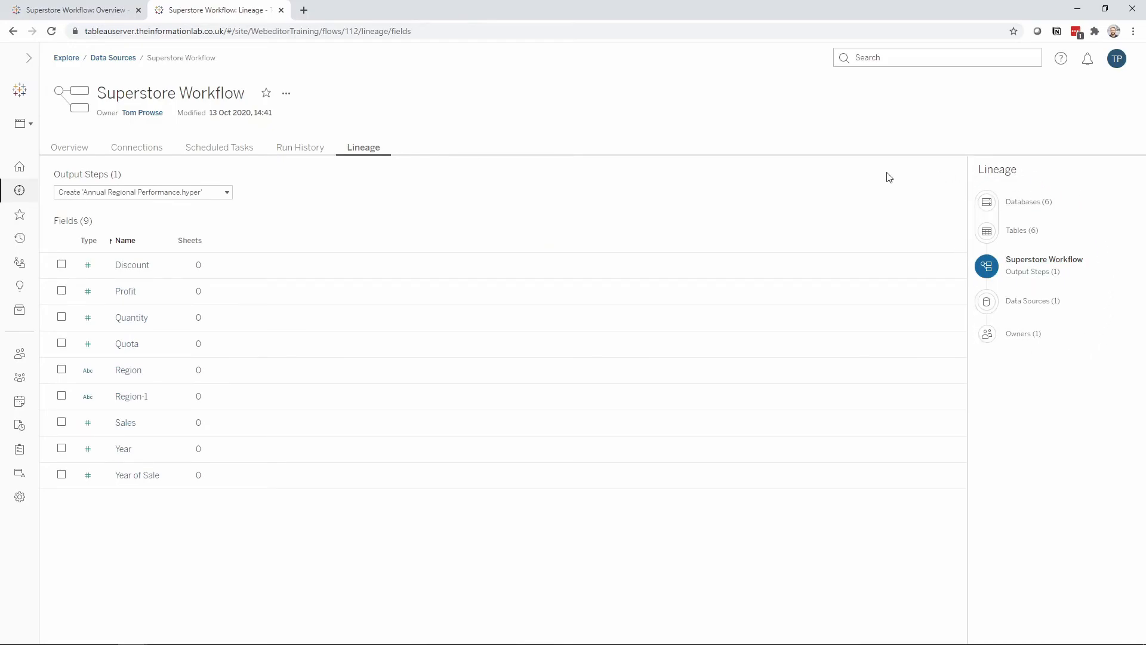